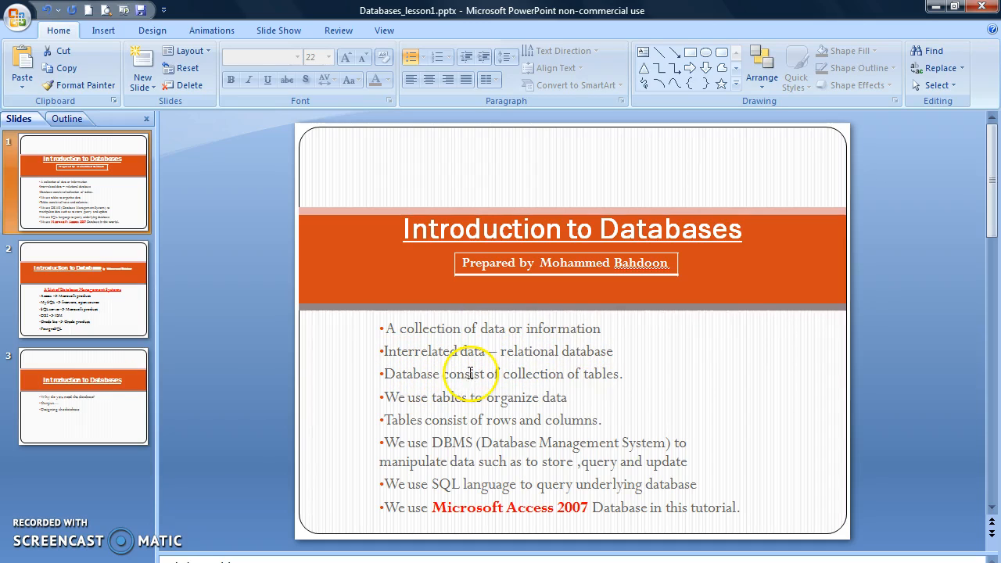
{"action": "mouse_move", "coordinate": [601, 372]}
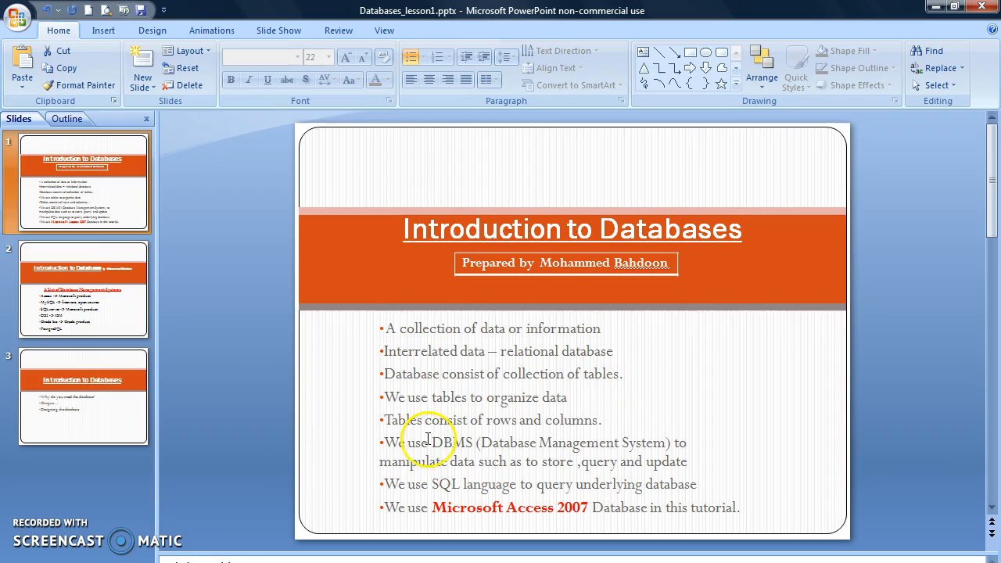
{"action": "mouse_move", "coordinate": [587, 401]}
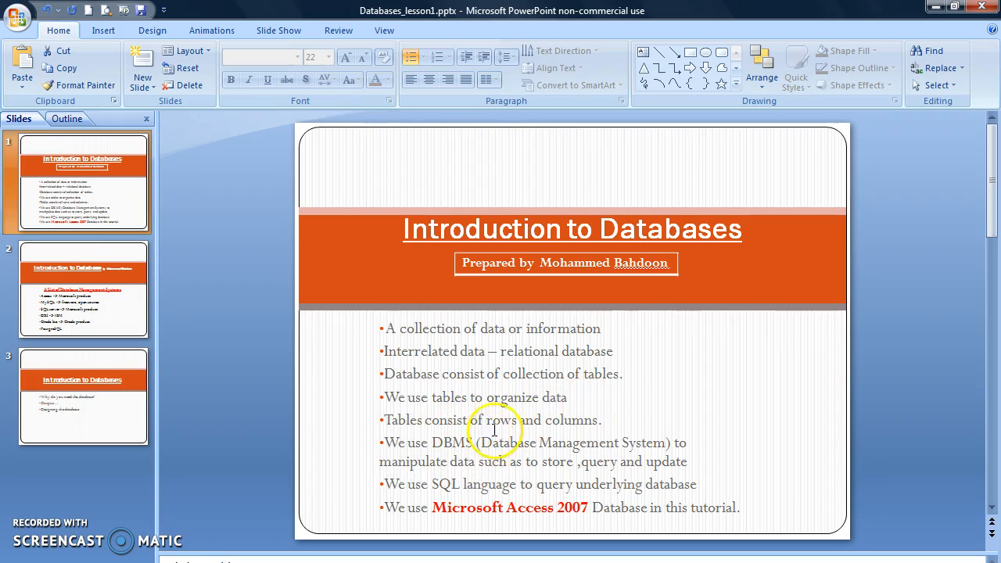
{"action": "mouse_move", "coordinate": [591, 425]}
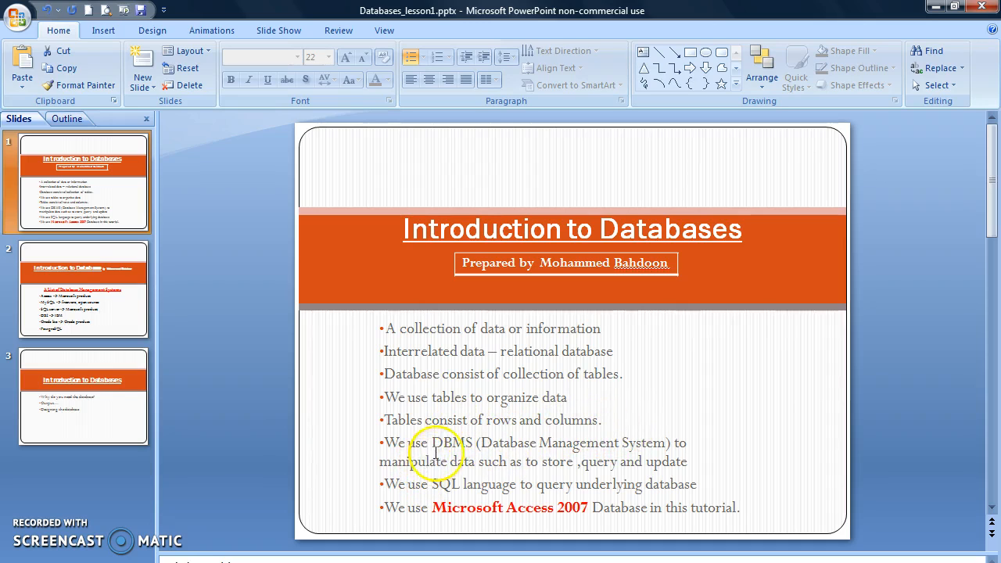
{"action": "mouse_move", "coordinate": [586, 454]}
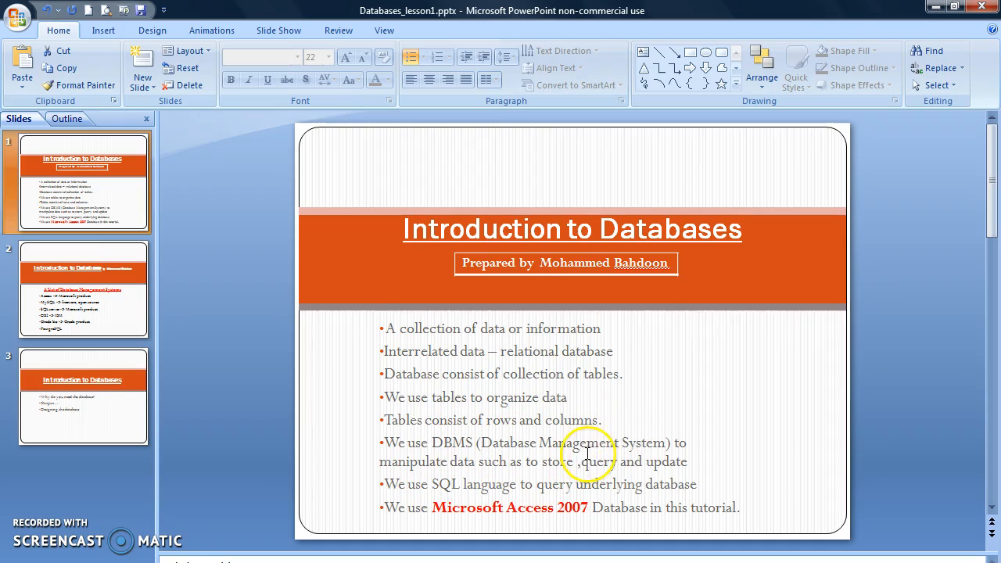
{"action": "mouse_move", "coordinate": [713, 441]}
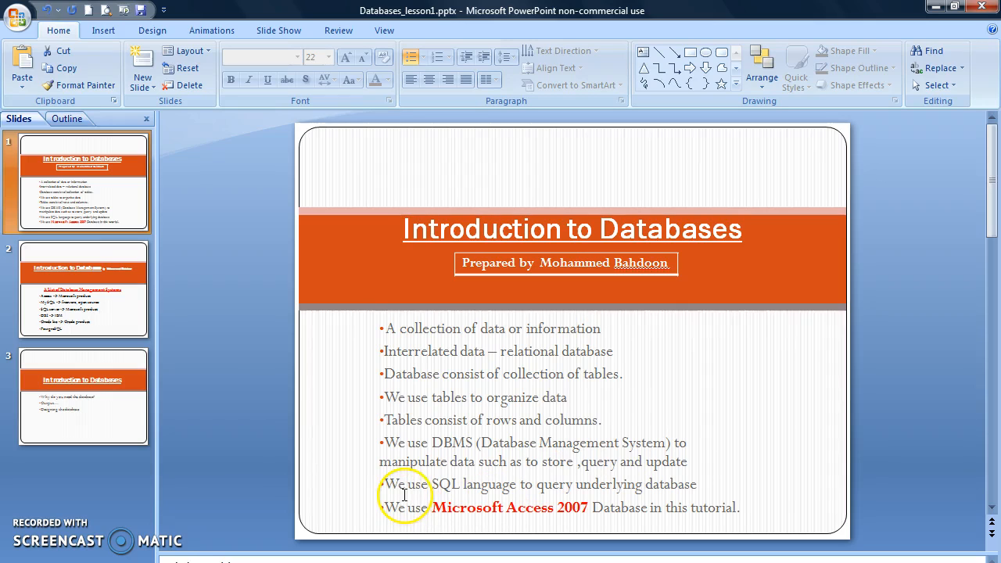
{"action": "mouse_move", "coordinate": [455, 491]}
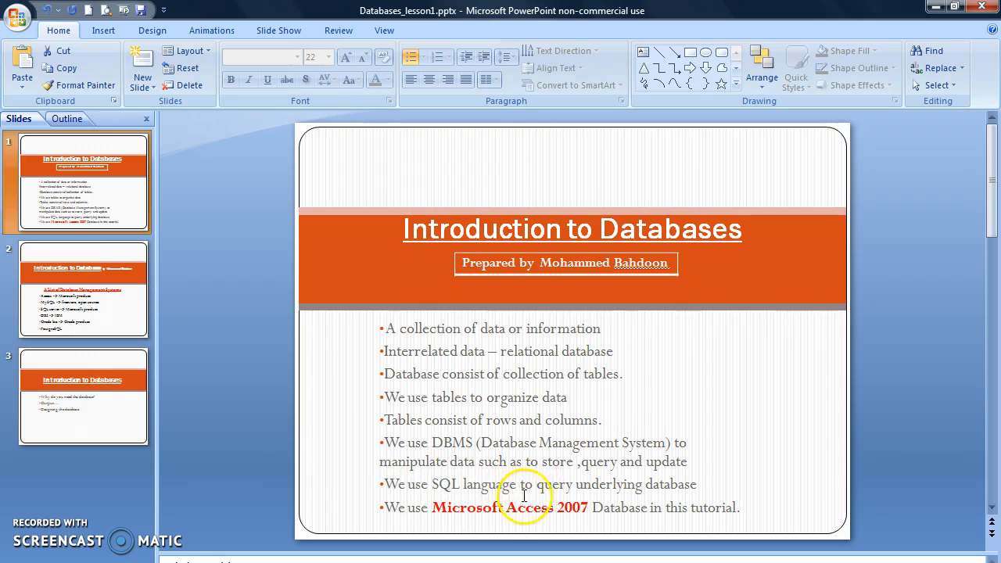
{"action": "mouse_move", "coordinate": [727, 458]}
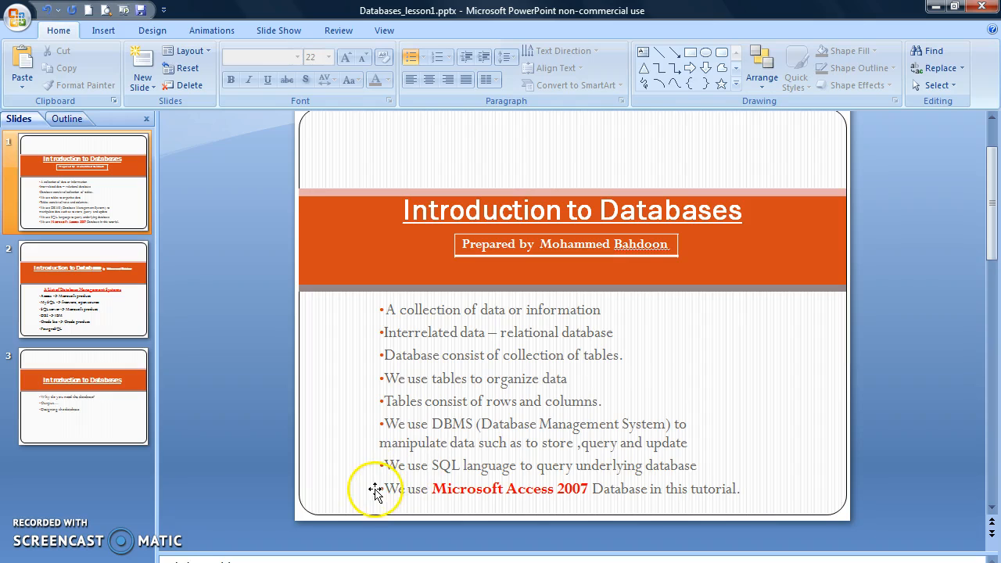
Step: Show slide 2 listing database management systems: Access, MySQL, DB2, PostgreSQL
{"action": "left_click", "coordinate": [81, 289]}
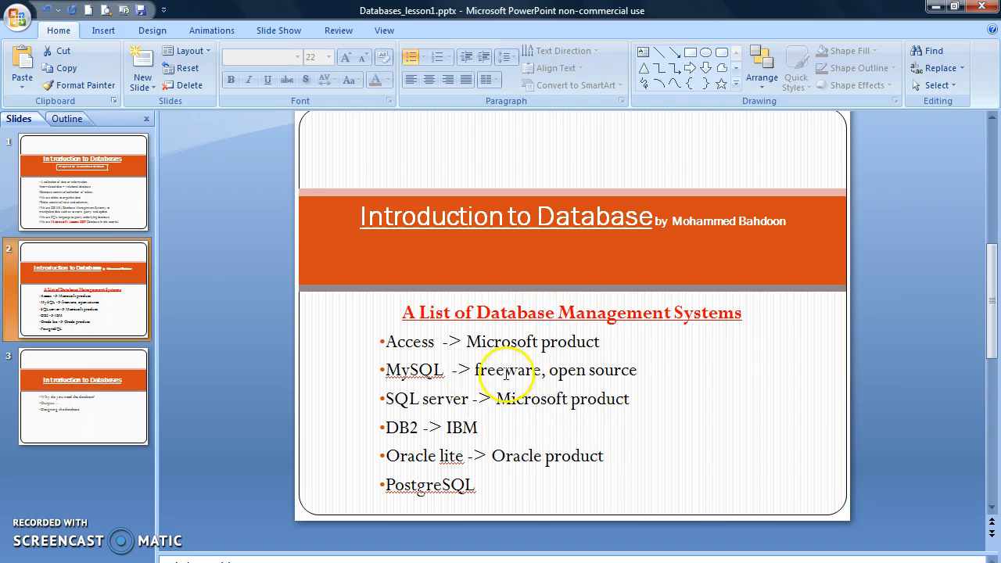
{"action": "mouse_move", "coordinate": [486, 408]}
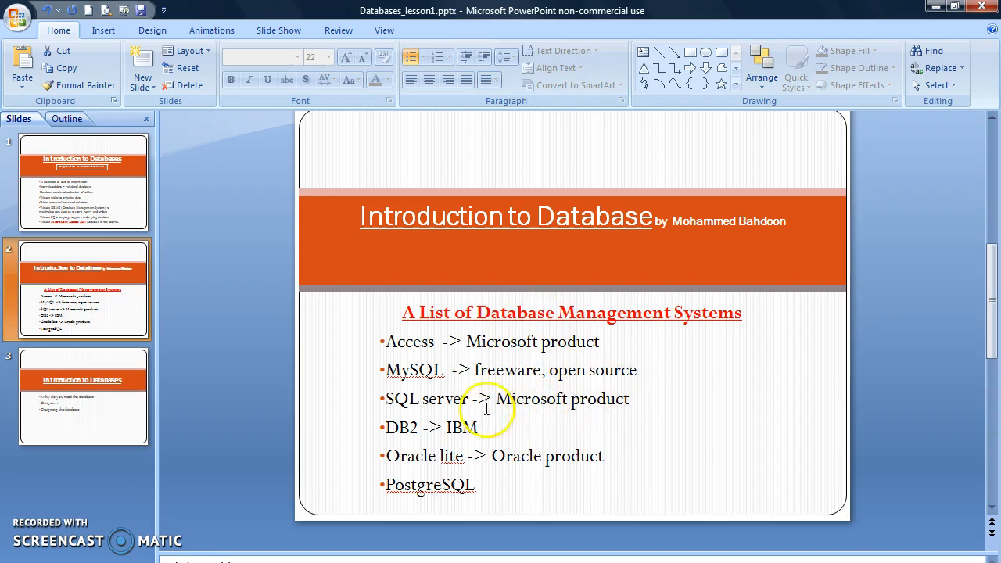
{"action": "mouse_move", "coordinate": [763, 328]}
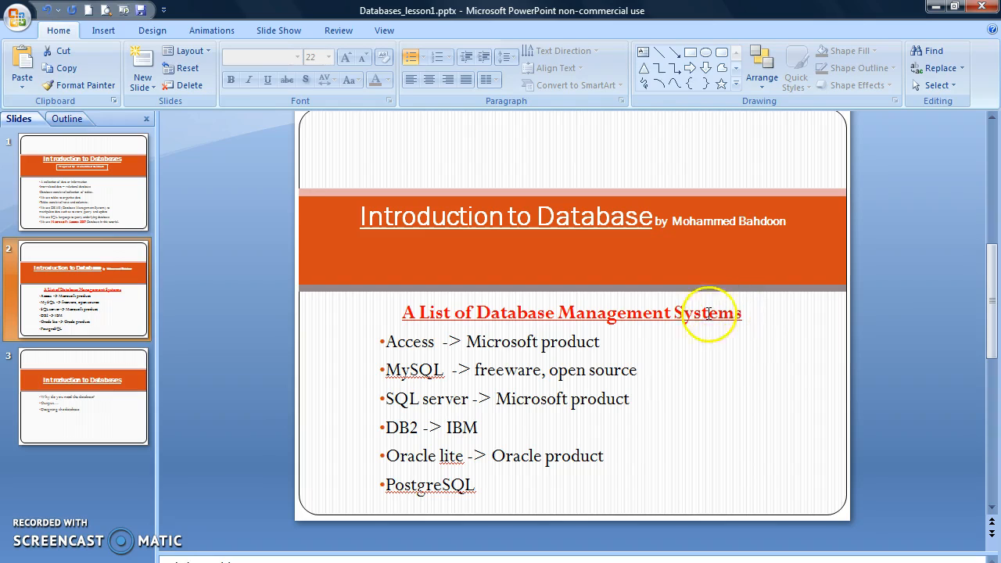
{"action": "mouse_move", "coordinate": [452, 456]}
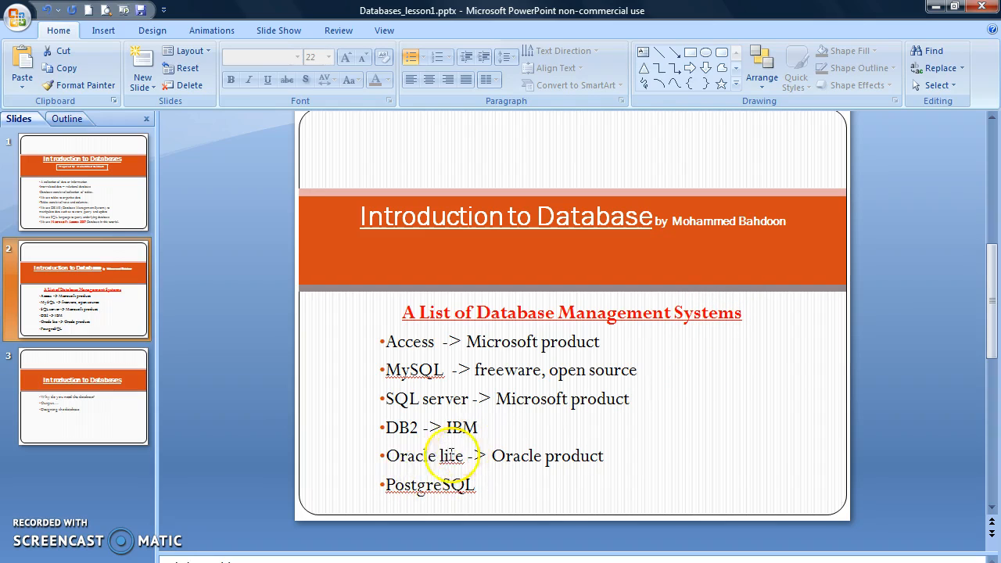
{"action": "mouse_move", "coordinate": [672, 397]}
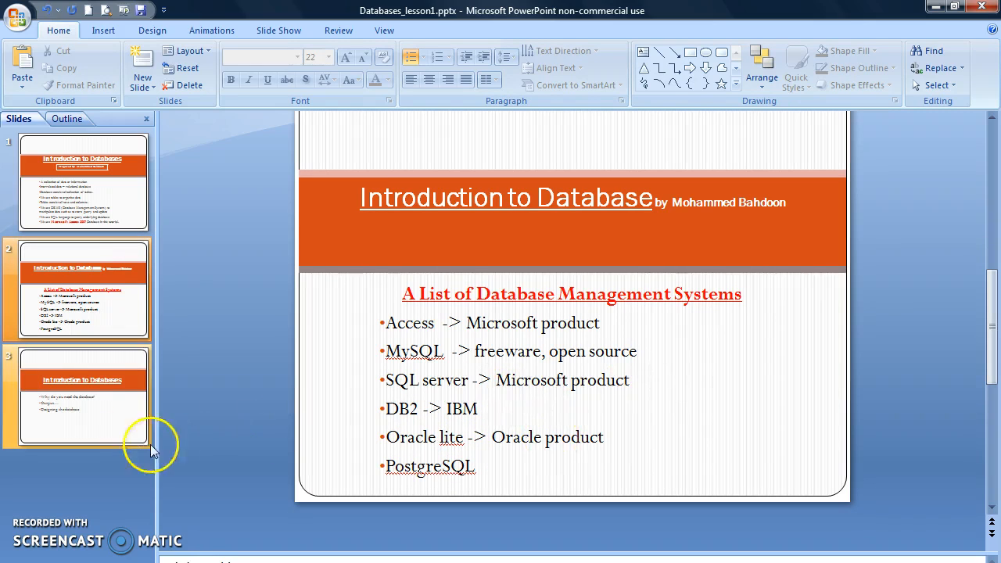
Step: Show slide 3 on designing the database before moving to the StudentIdexample Word document
{"action": "left_click", "coordinate": [83, 397]}
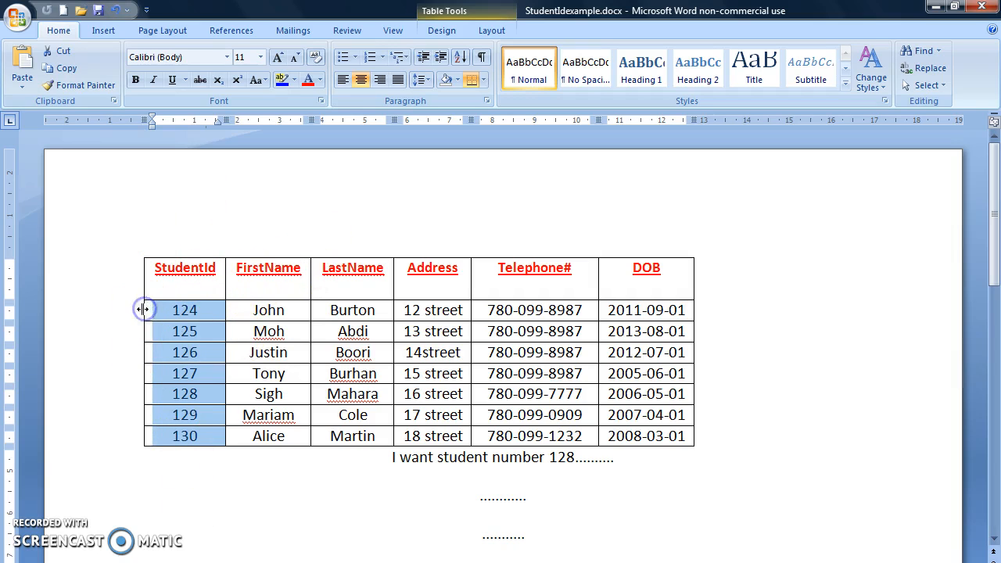
Step: Review the StudentId primary key notes in Word and return to PowerPoint slide 3
{"action": "left_click", "coordinate": [185, 310]}
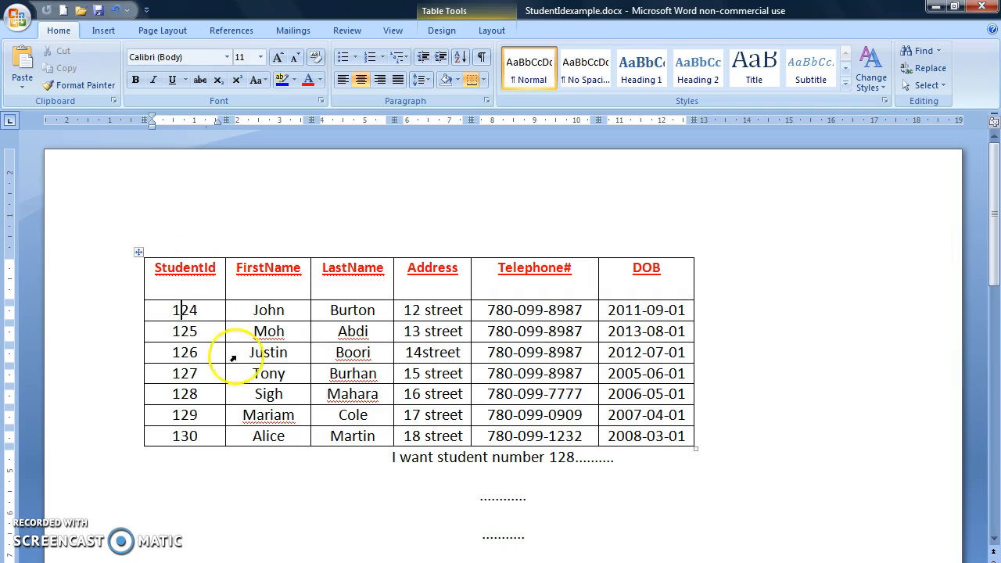
{"action": "mouse_move", "coordinate": [222, 306]}
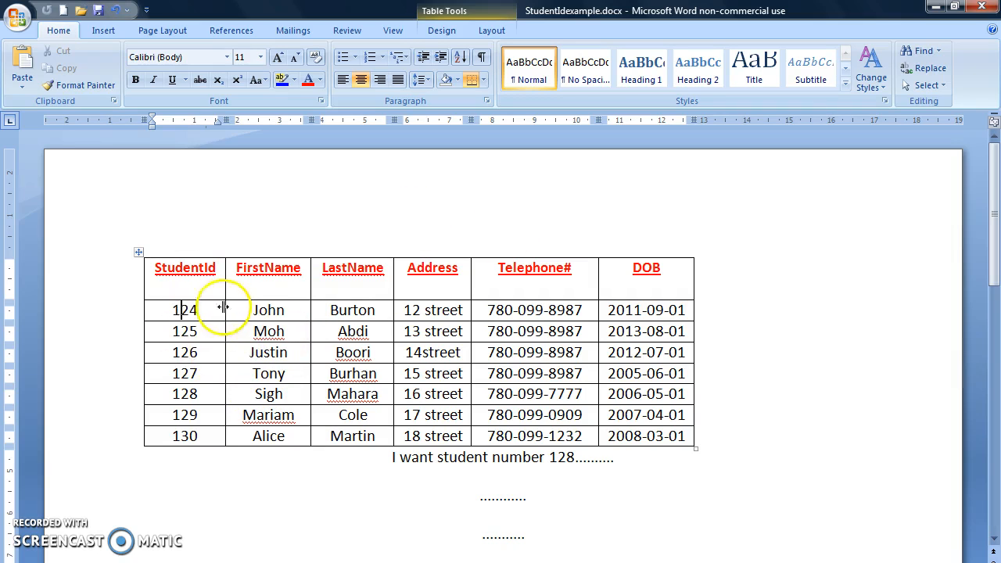
{"action": "mouse_move", "coordinate": [184, 372]}
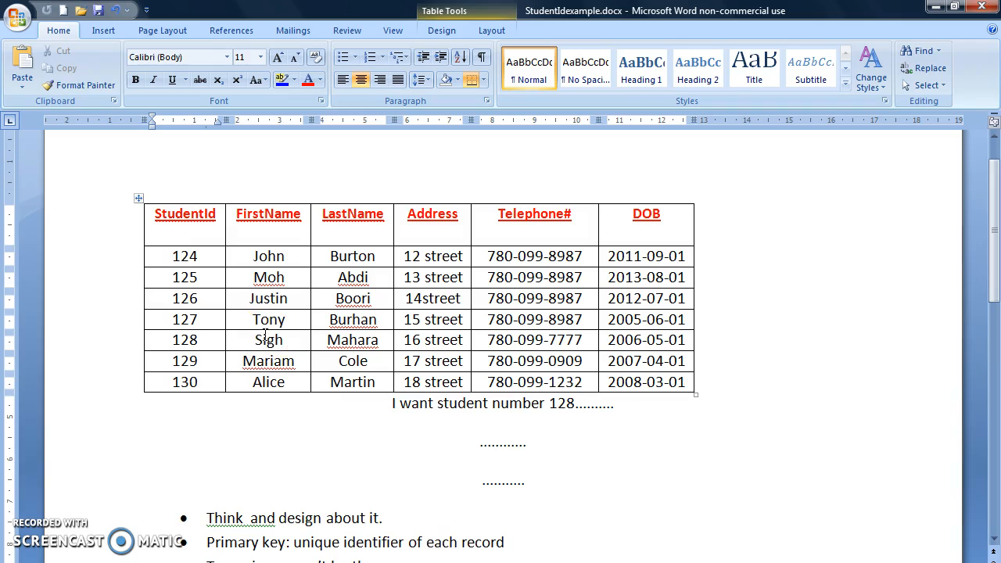
{"action": "left_click", "coordinate": [182, 256]}
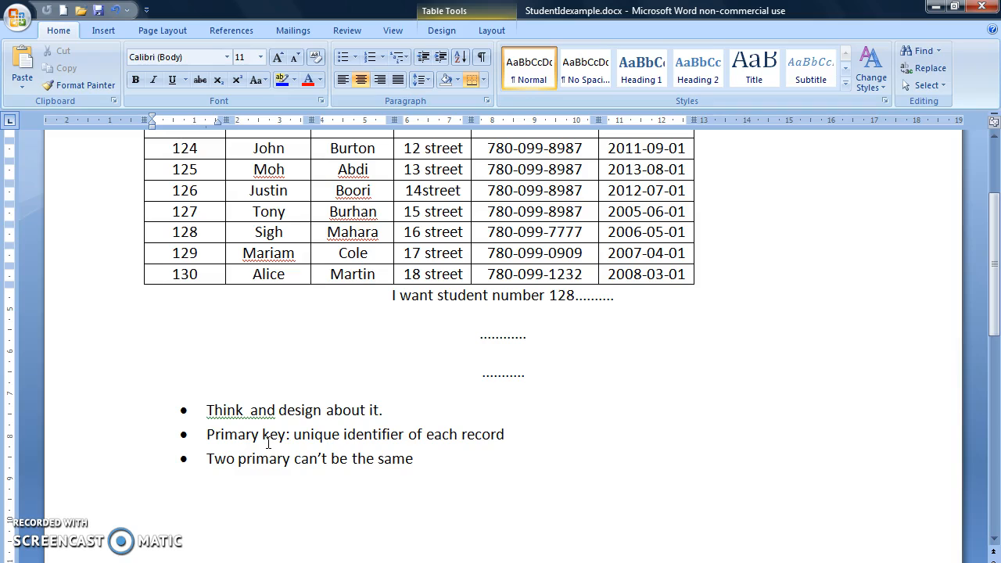
{"action": "left_click", "coordinate": [182, 147]}
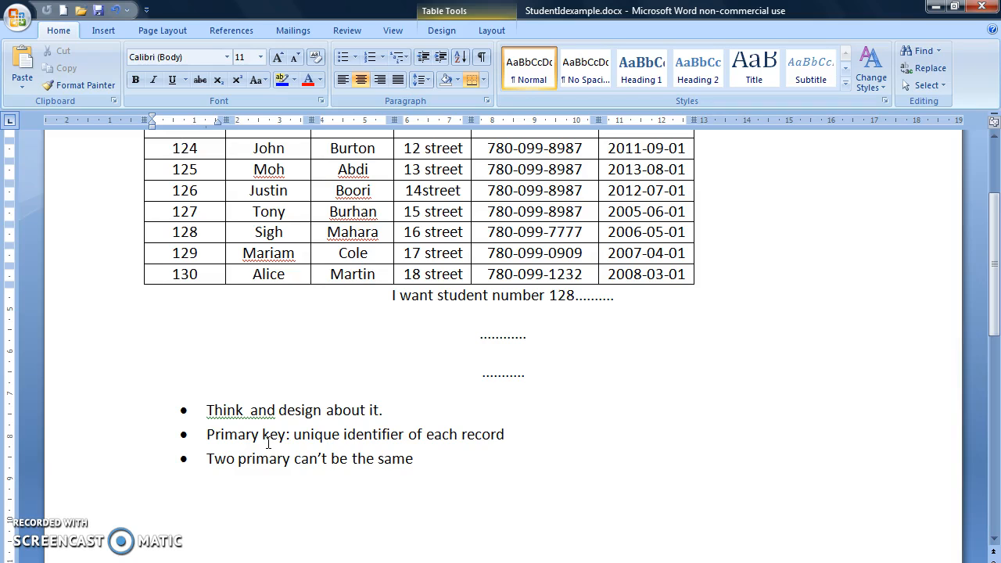
{"action": "left_click", "coordinate": [178, 147]}
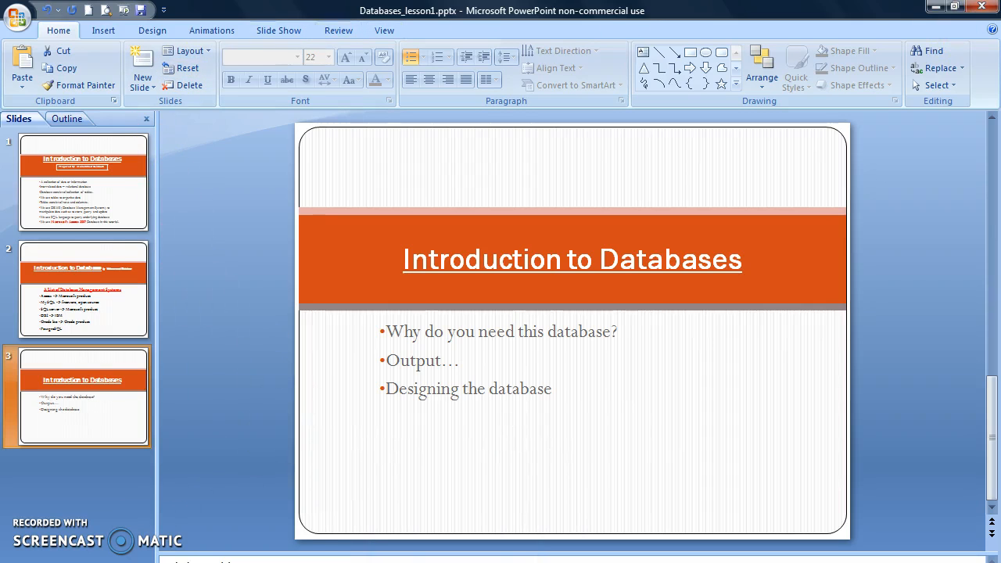
Step: Launch Access 2007 from the Start menu and begin naming a new blank database
{"action": "left_click", "coordinate": [18, 17]}
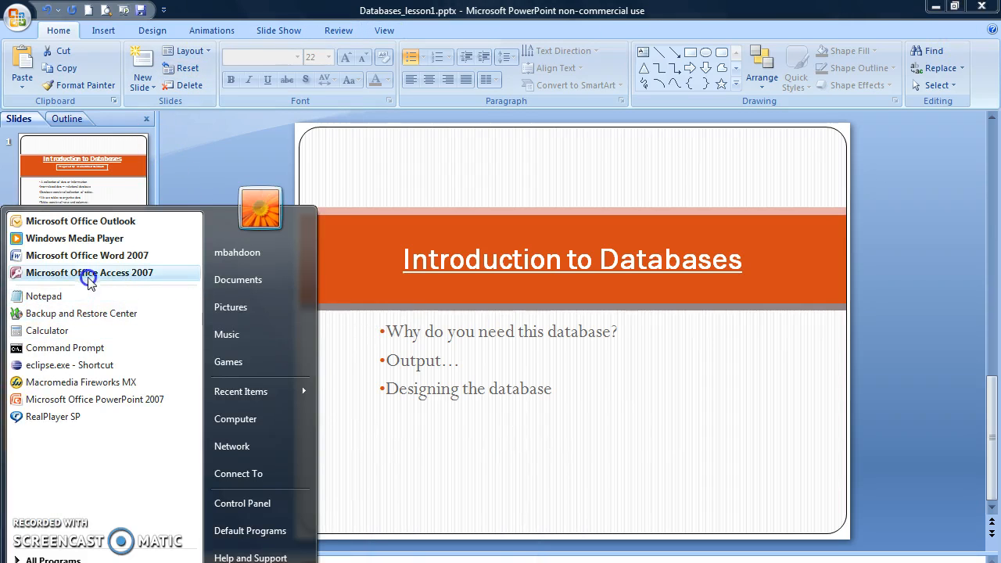
{"action": "left_click", "coordinate": [87, 272]}
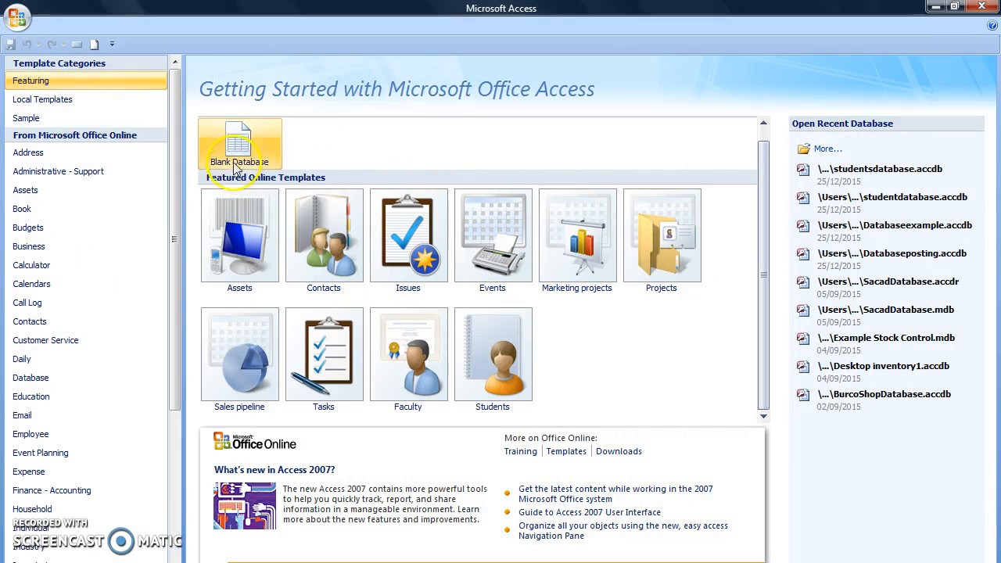
{"action": "left_click", "coordinate": [239, 144]}
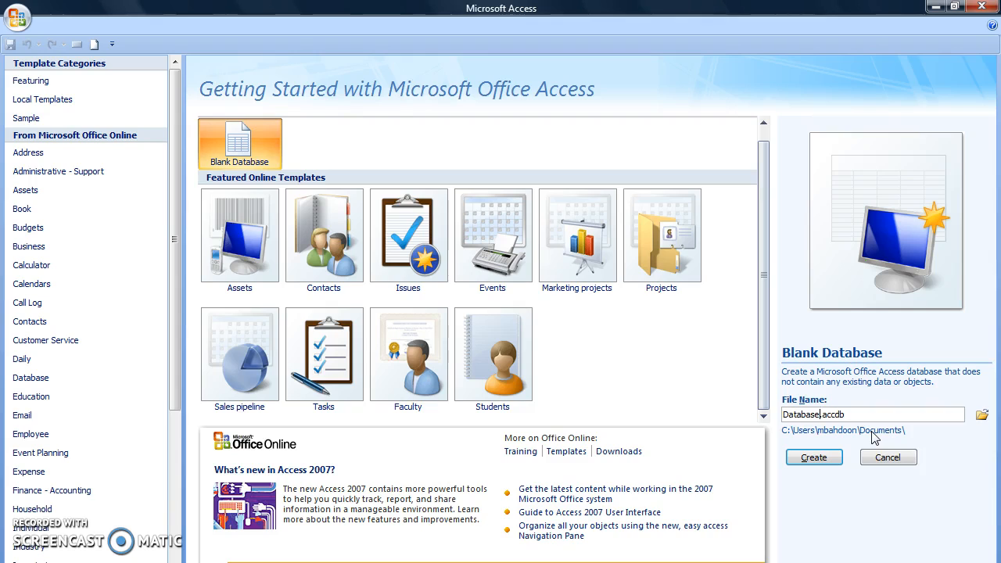
{"action": "type", "text": "D"}
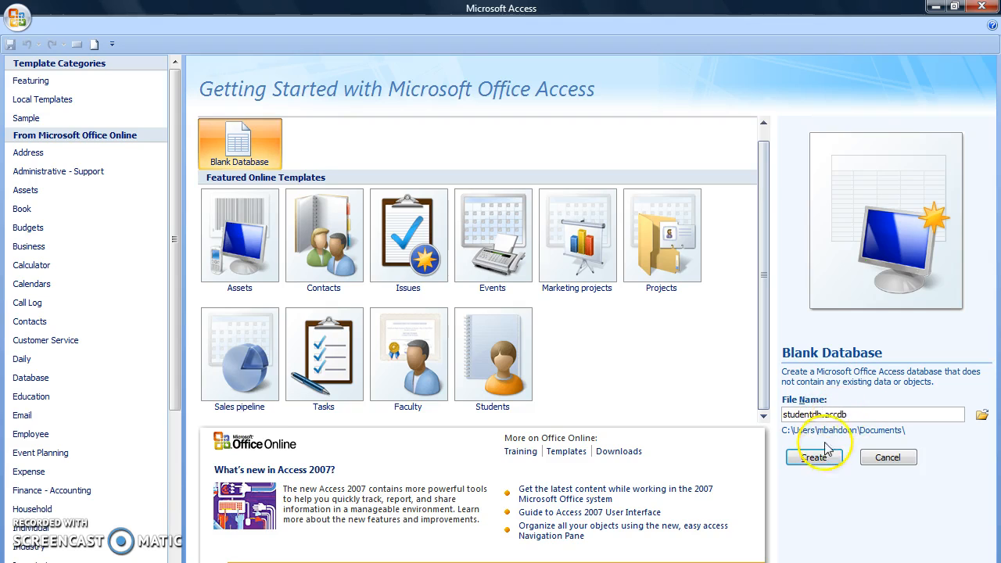
{"action": "mouse_move", "coordinate": [885, 410]}
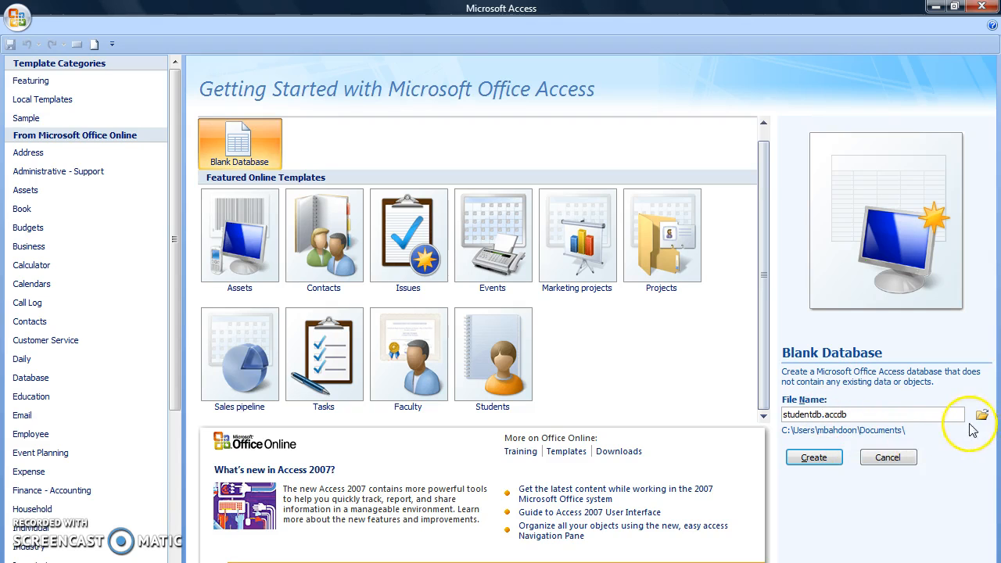
Step: Set studentdb.accdb to save in the student database folder under Desktop\JavaLessons
{"action": "left_click", "coordinate": [982, 415]}
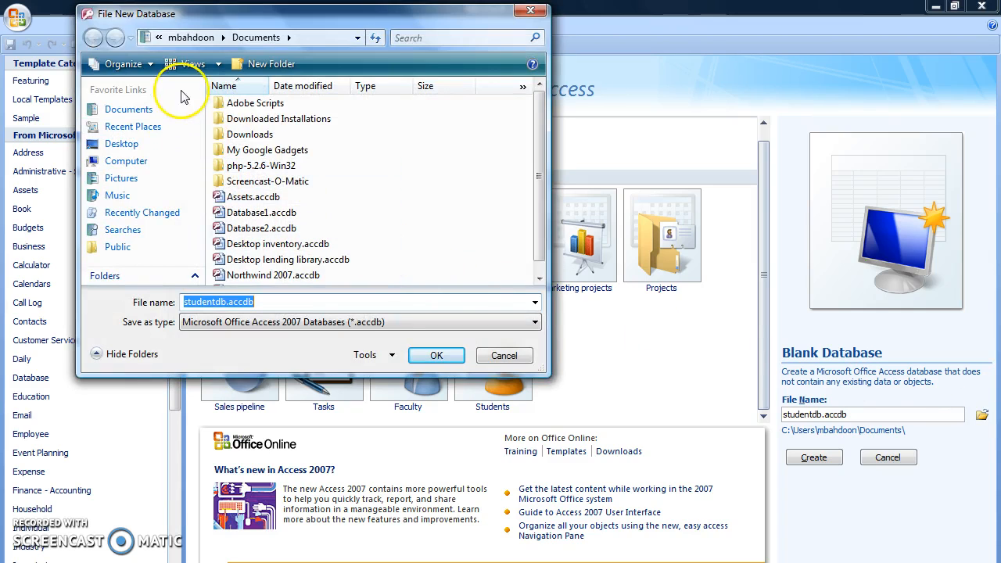
{"action": "mouse_move", "coordinate": [935, 459]}
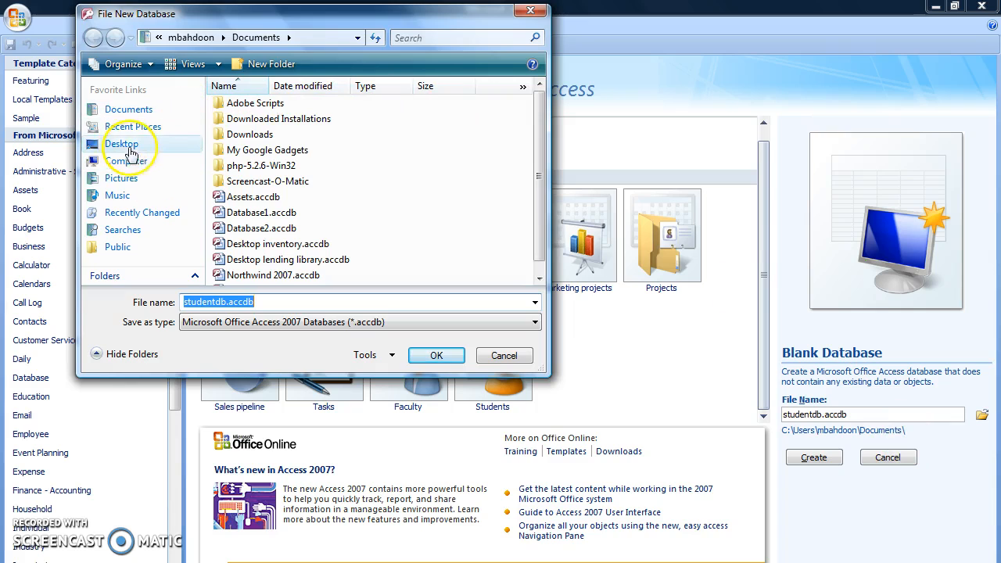
{"action": "left_click", "coordinate": [122, 144]}
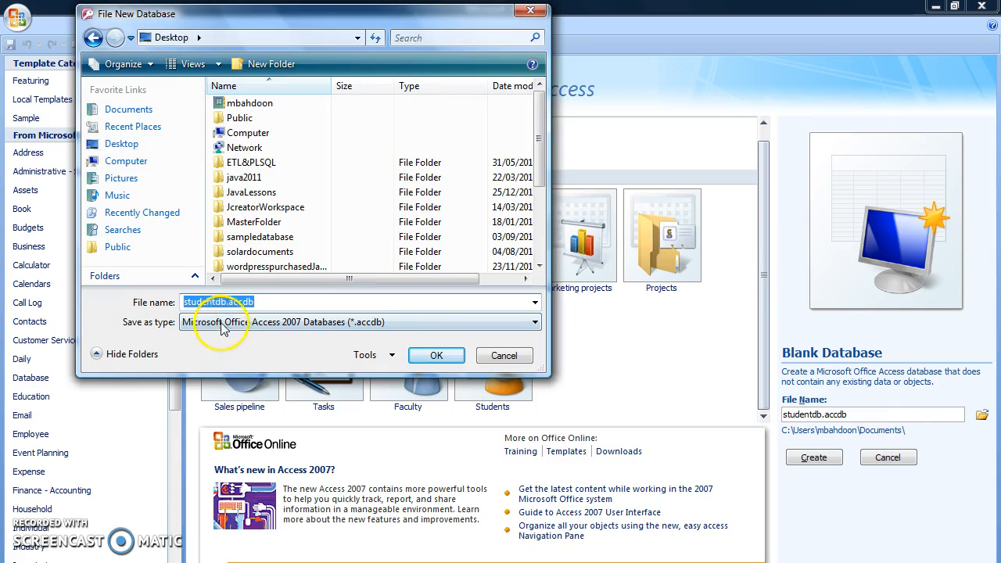
{"action": "double_click", "coordinate": [250, 191]}
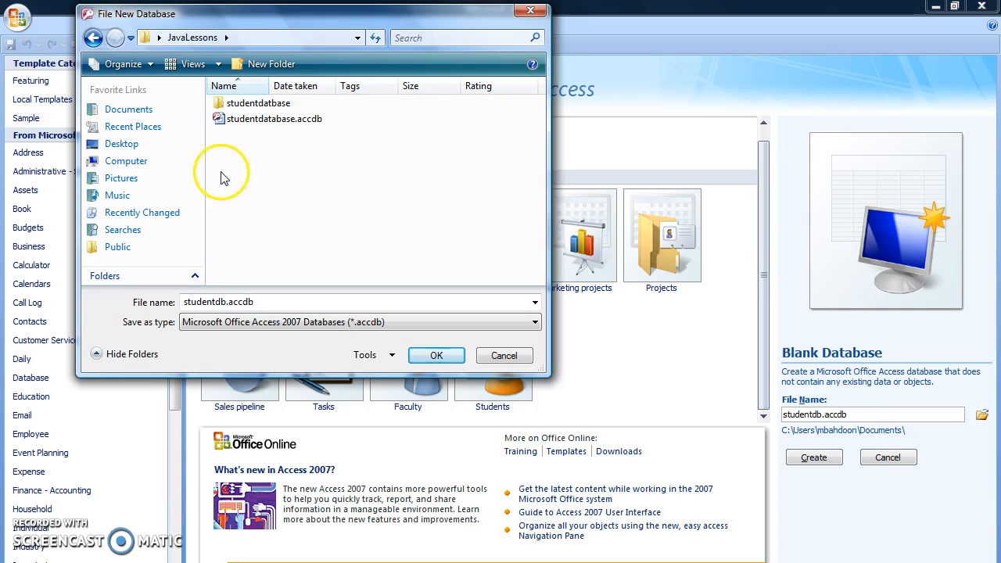
{"action": "double_click", "coordinate": [258, 103]}
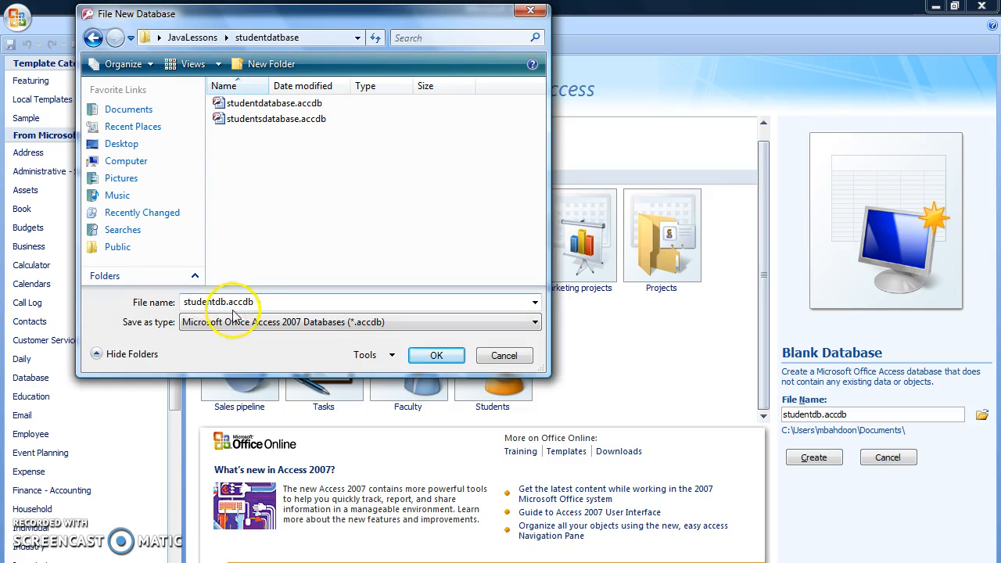
{"action": "left_click", "coordinate": [436, 355]}
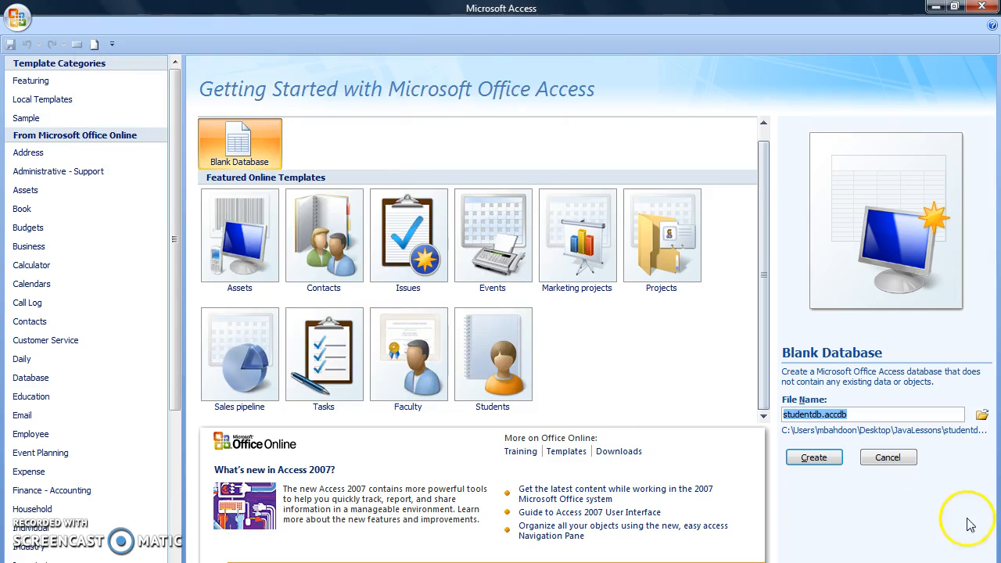
Step: Create the studentdb database, discard the default Table1 and add a fresh blank table
{"action": "left_click", "coordinate": [813, 456]}
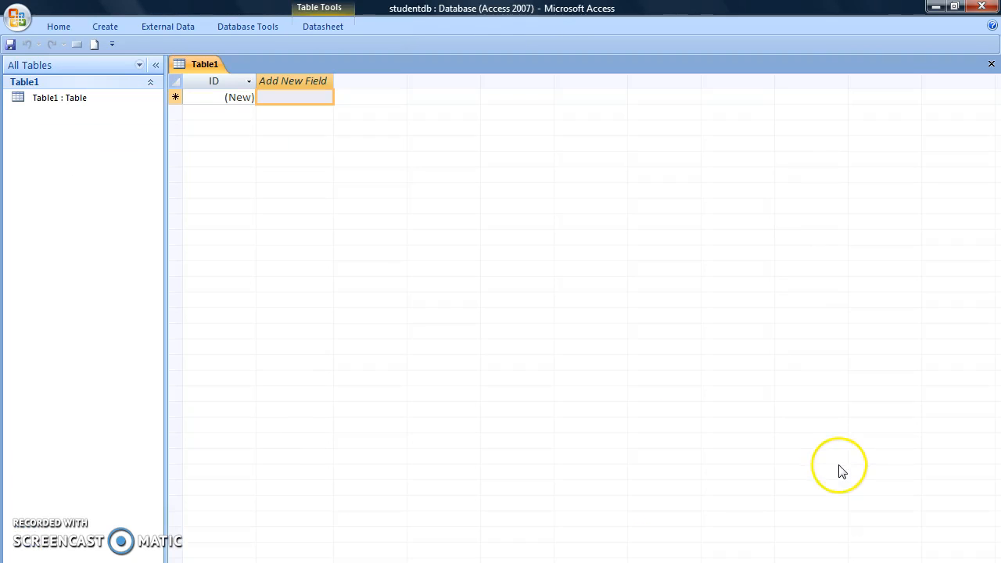
{"action": "mouse_move", "coordinate": [217, 224]}
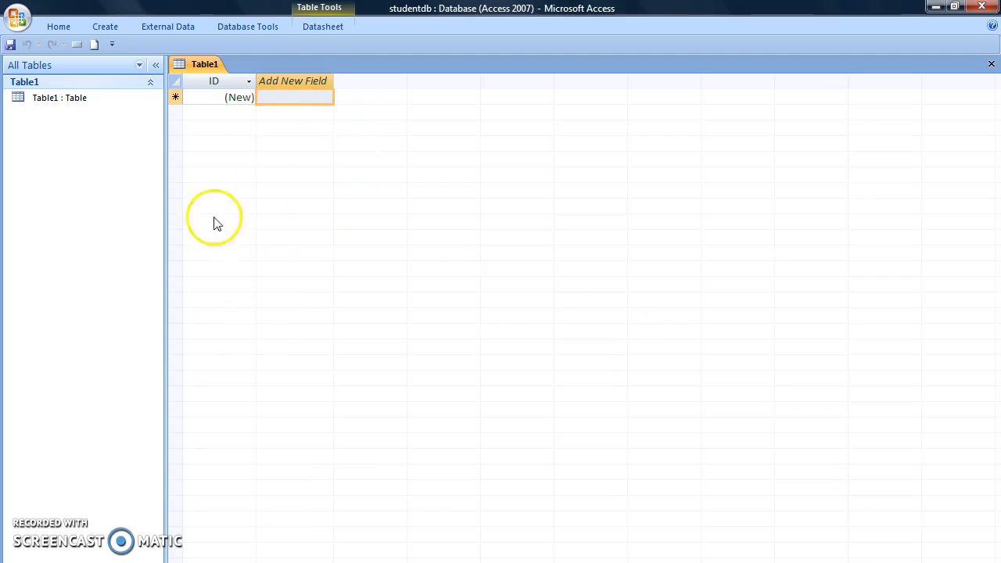
{"action": "left_click", "coordinate": [991, 63]}
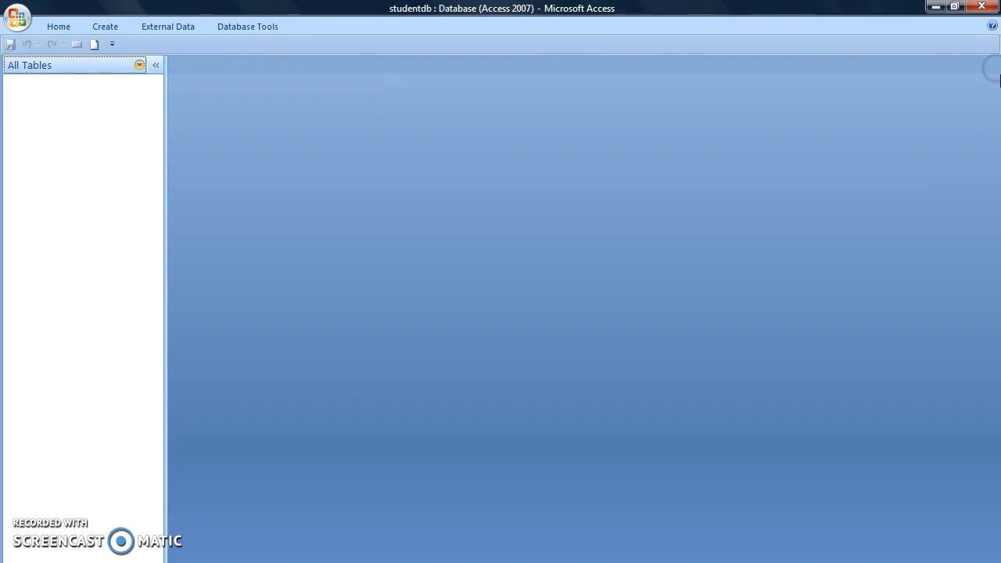
{"action": "left_click", "coordinate": [105, 25]}
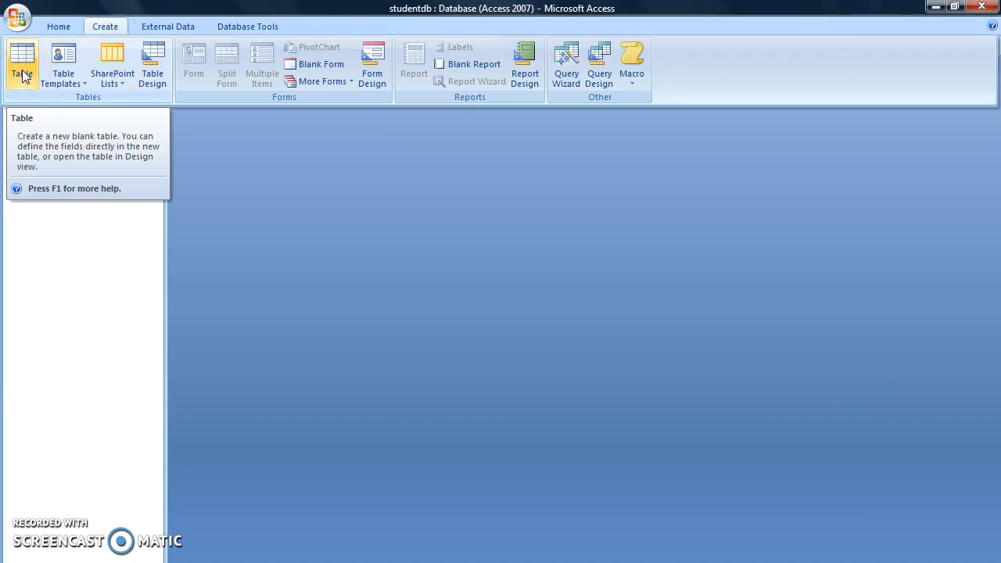
{"action": "left_click", "coordinate": [22, 59]}
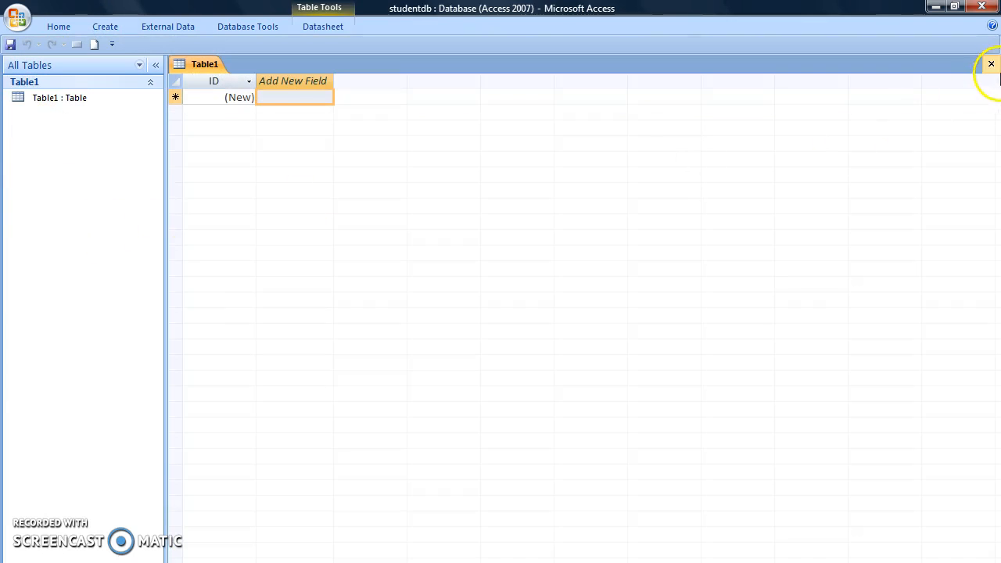
{"action": "left_click", "coordinate": [59, 97]}
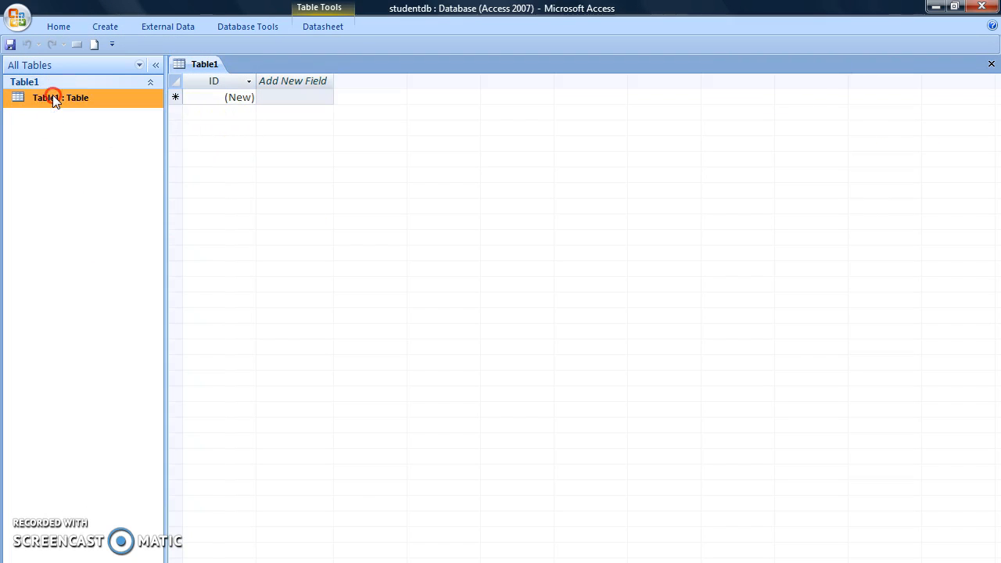
Step: Save Table1 as 'student' while switching it to design view
{"action": "right_click", "coordinate": [50, 97]}
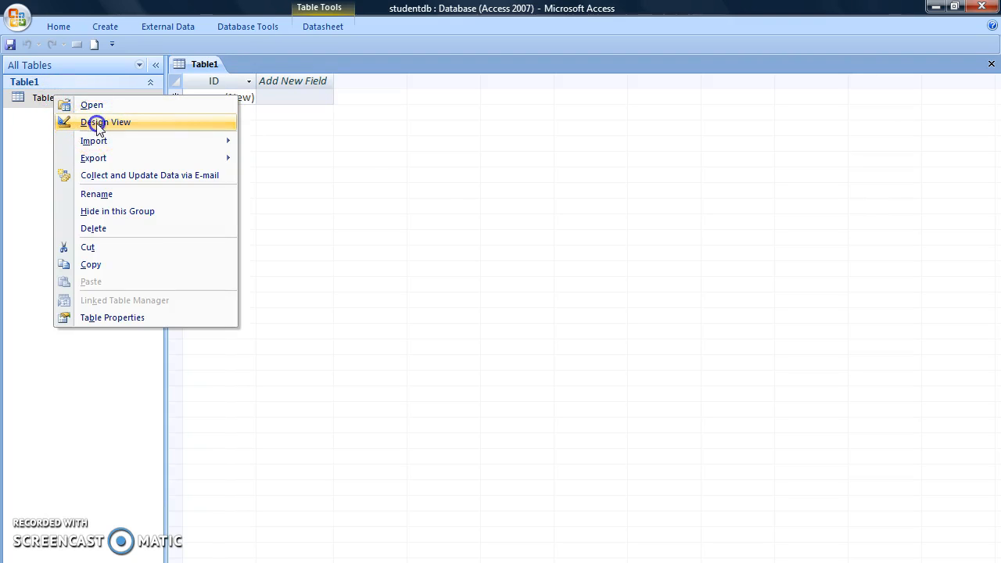
{"action": "left_click", "coordinate": [106, 122]}
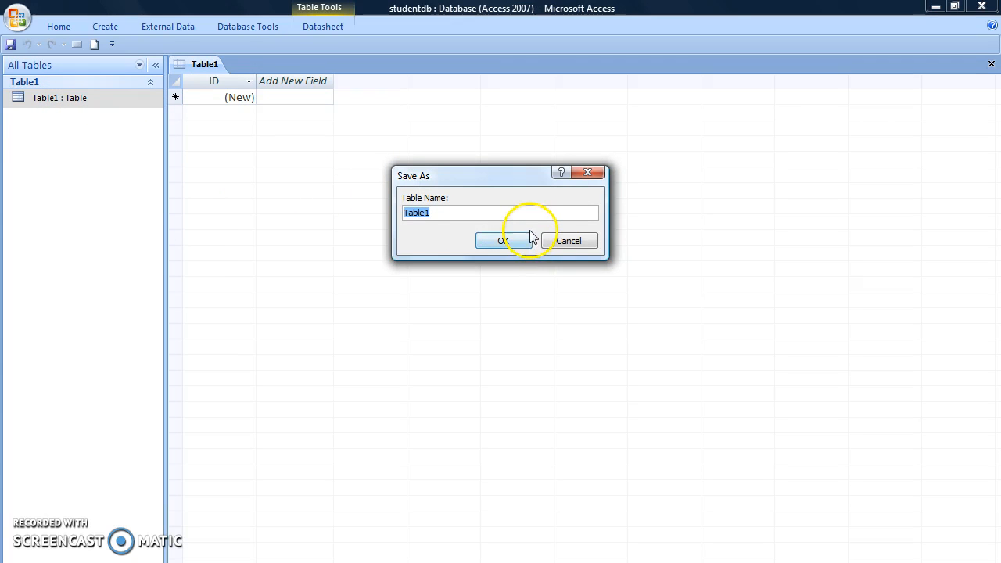
{"action": "type", "text": "student"}
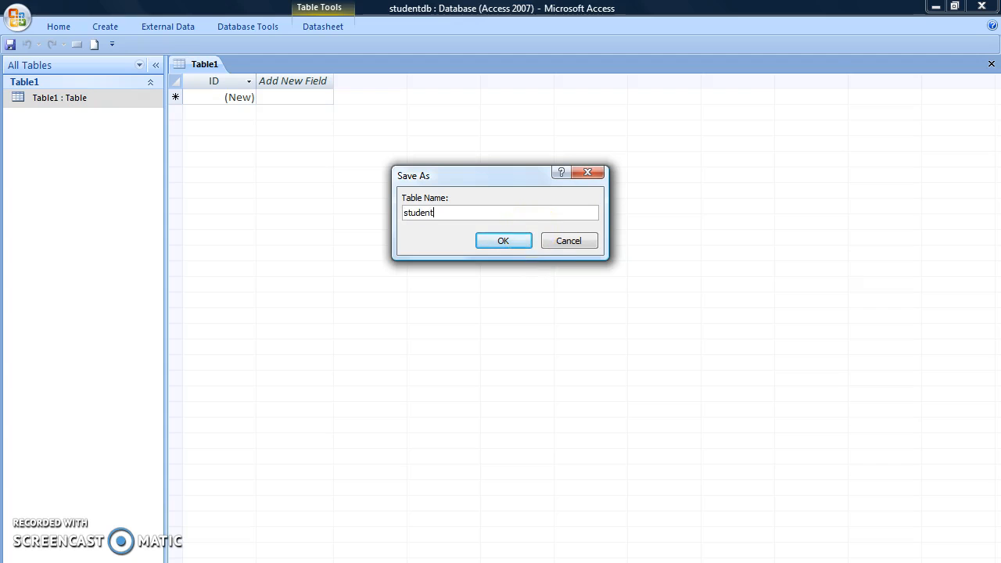
{"action": "left_click", "coordinate": [503, 241]}
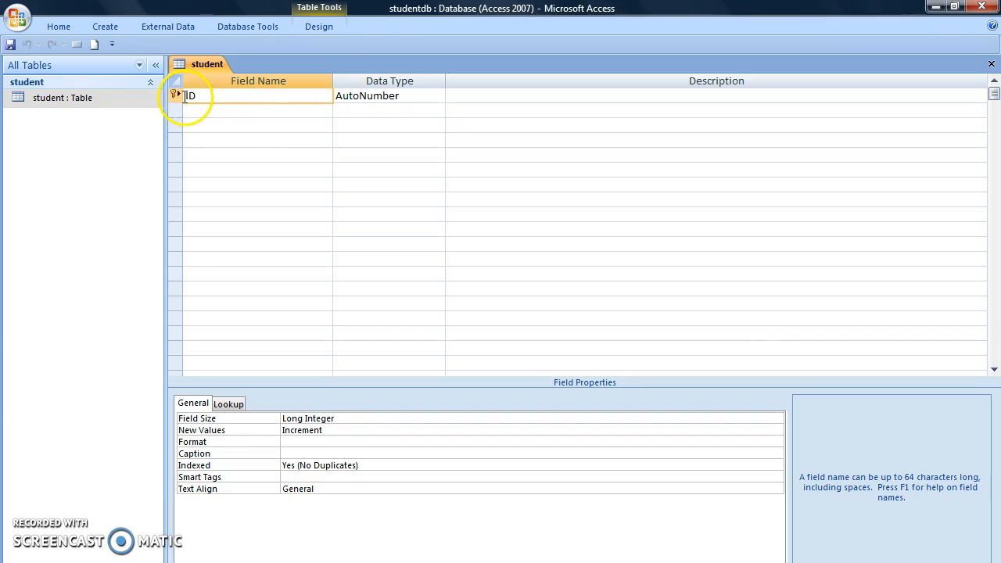
{"action": "mouse_move", "coordinate": [278, 131]}
{"action": "type", "text": "Student"}
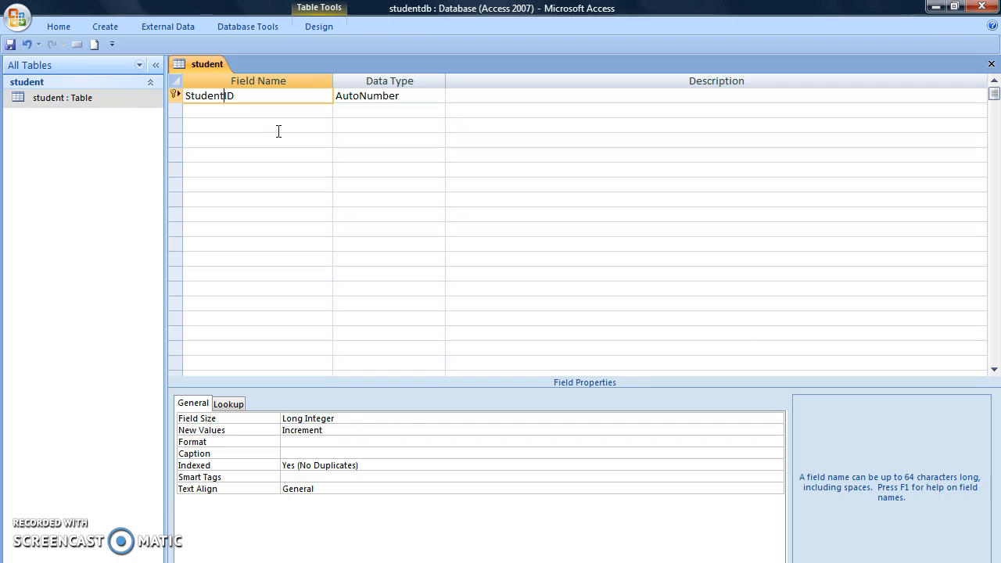
Step: Rename ID to Student_ID described 'student id' and add firstname Text described 'first name'
{"action": "type", "text": "_"}
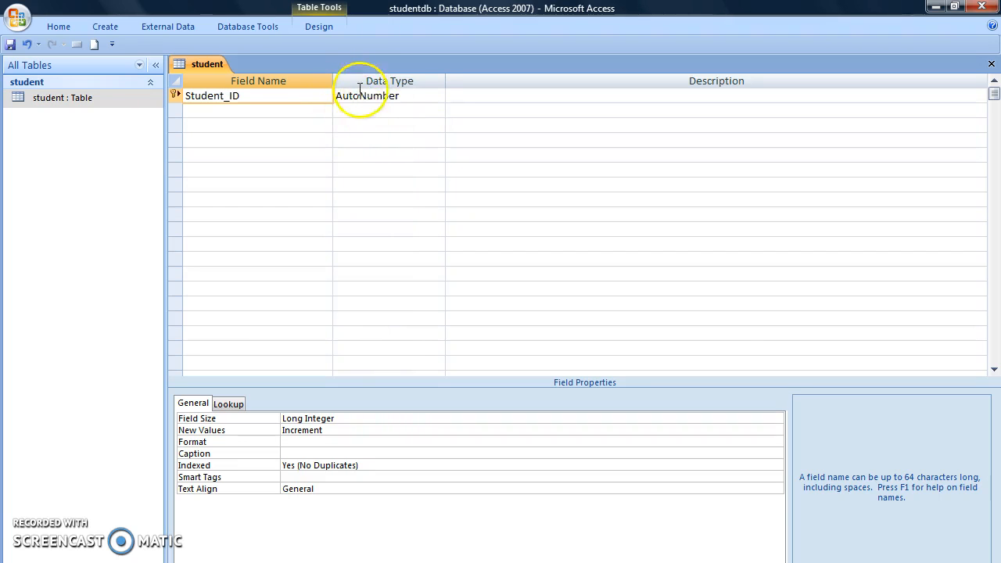
{"action": "left_click", "coordinate": [367, 96]}
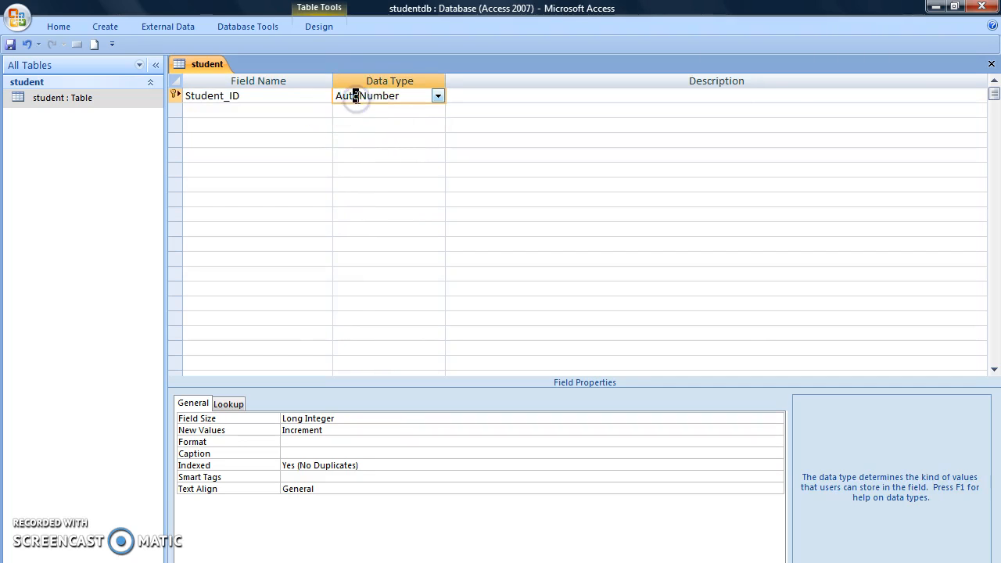
{"action": "type", "text": "s"}
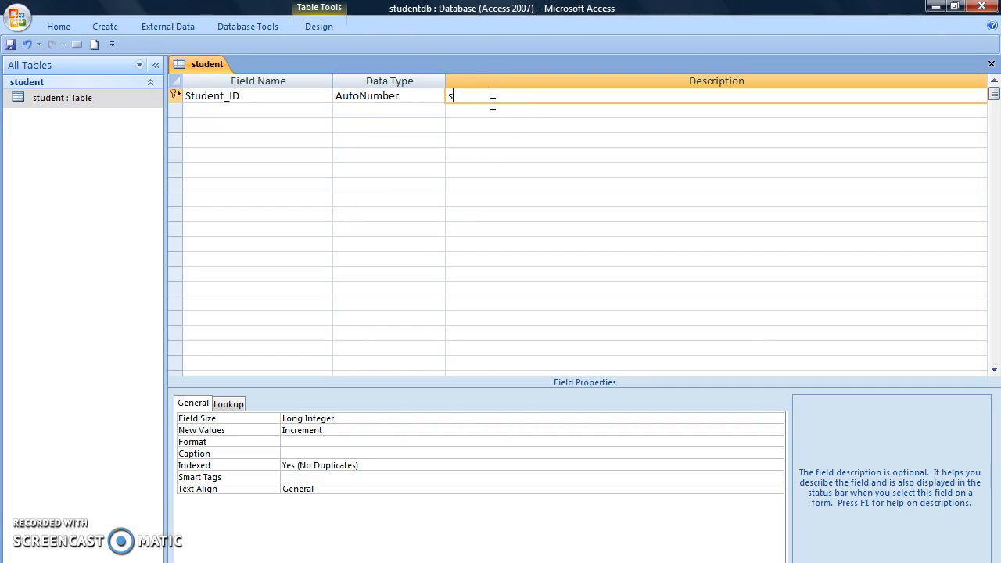
{"action": "type", "text": "tudent id"}
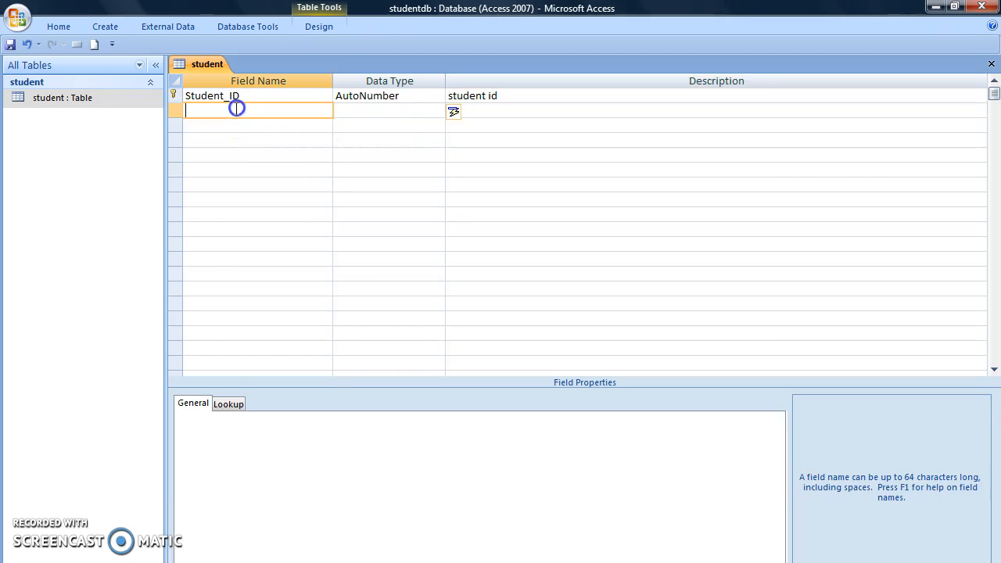
{"action": "type", "text": "firstname"}
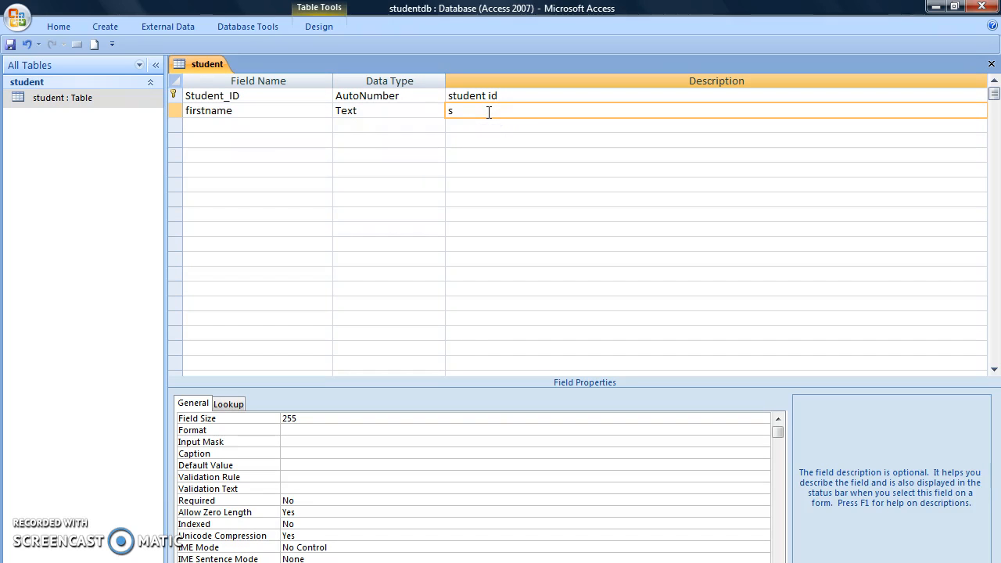
{"action": "type", "text": "first name"}
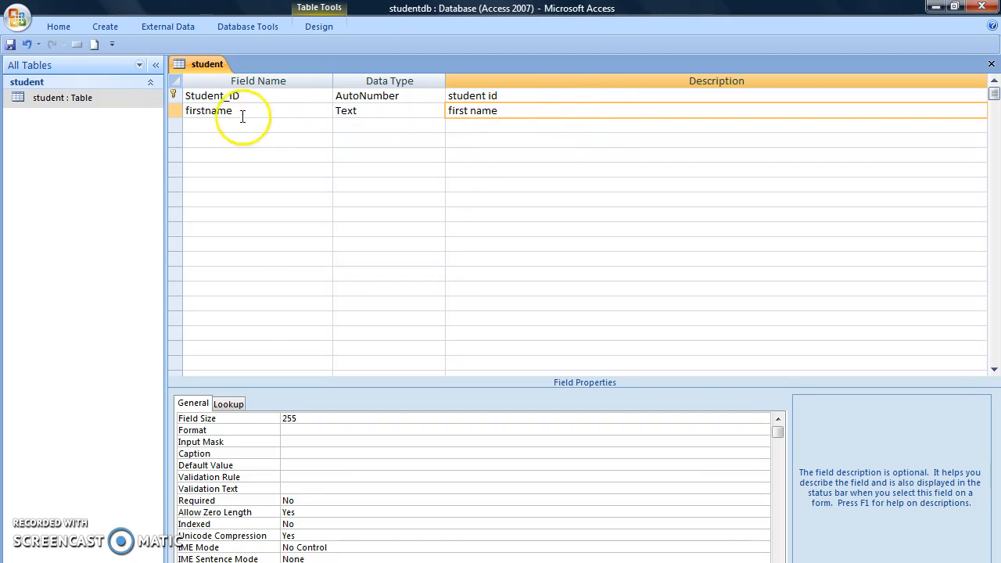
Step: Add a lastname Text field described 'last name of the student'
{"action": "type", "text": "la"}
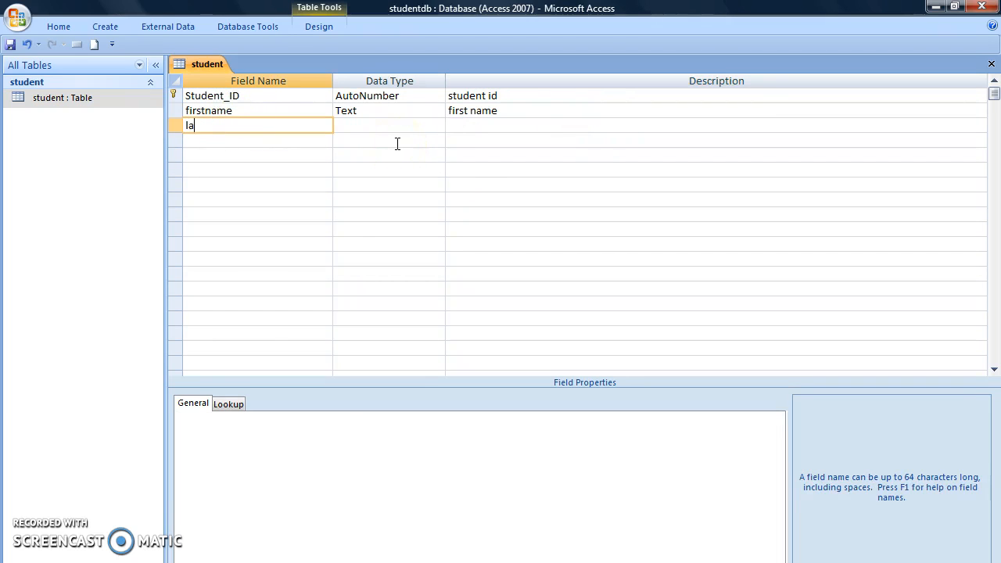
{"action": "type", "text": "stnam"}
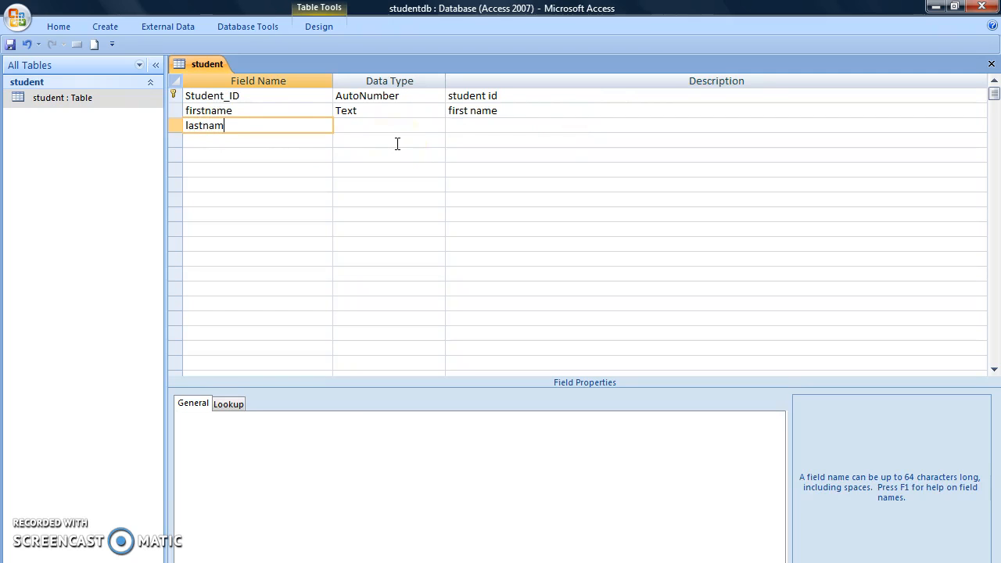
{"action": "left_click", "coordinate": [388, 125]}
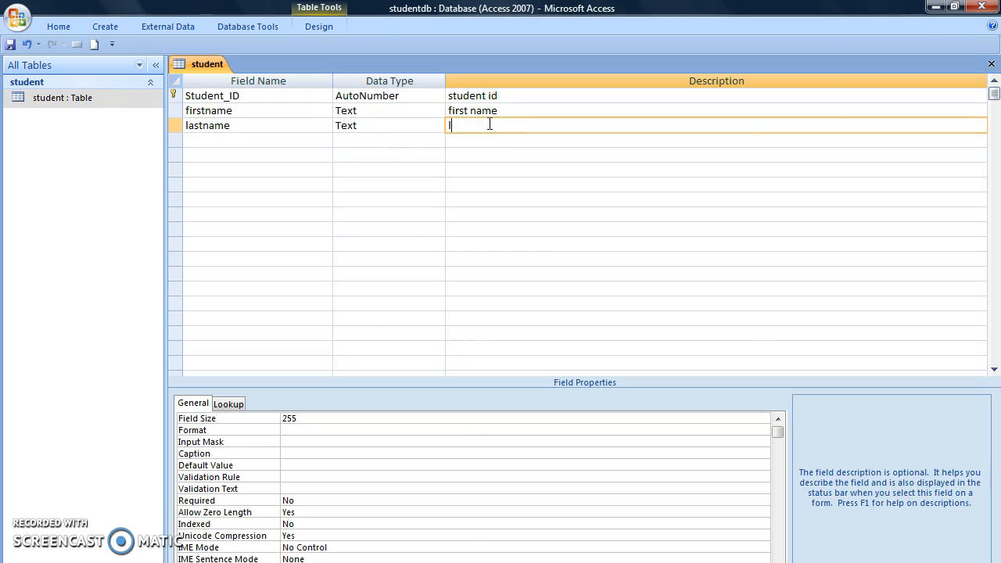
{"action": "type", "text": "last"}
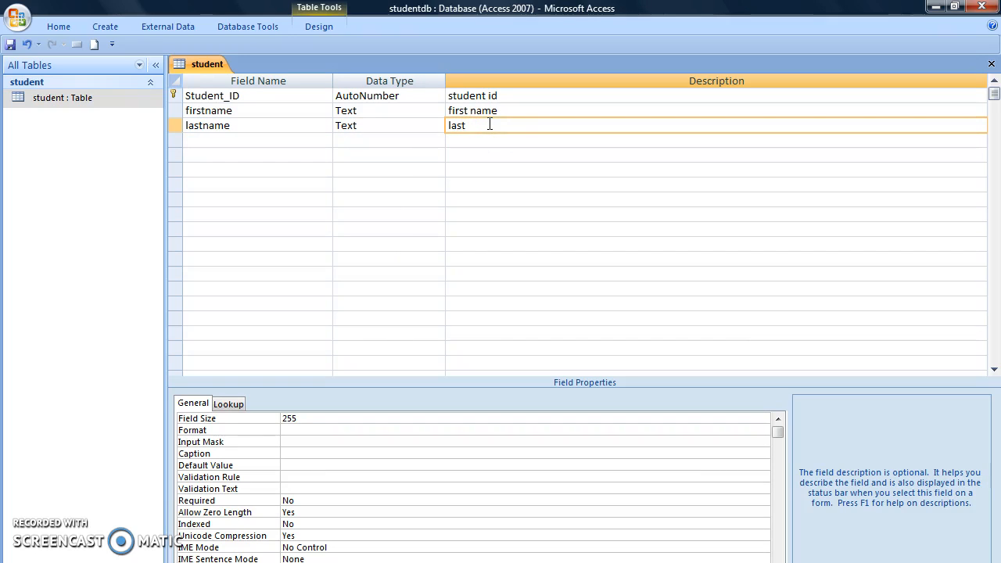
{"action": "type", "text": "name of the stu"}
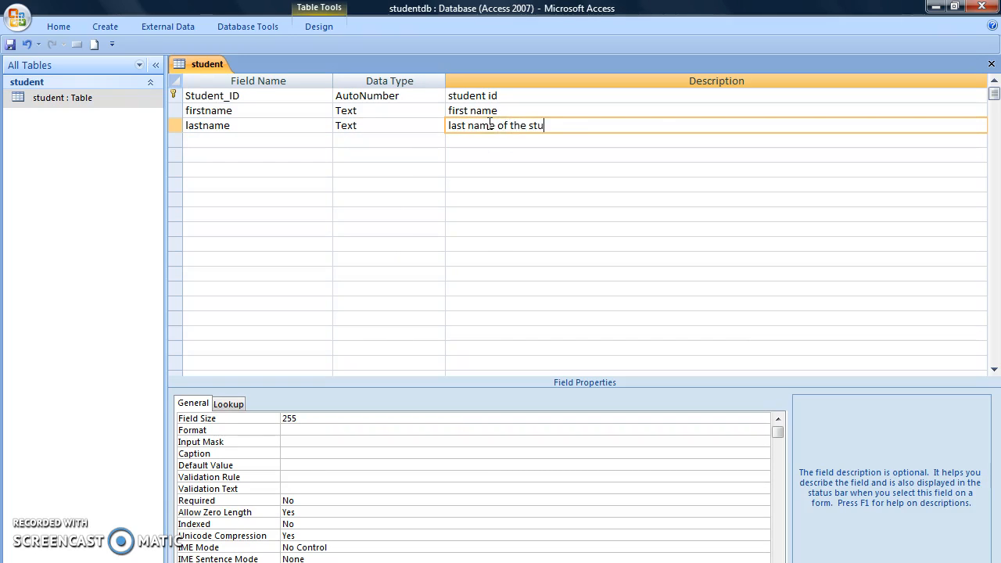
{"action": "type", "text": "dent"}
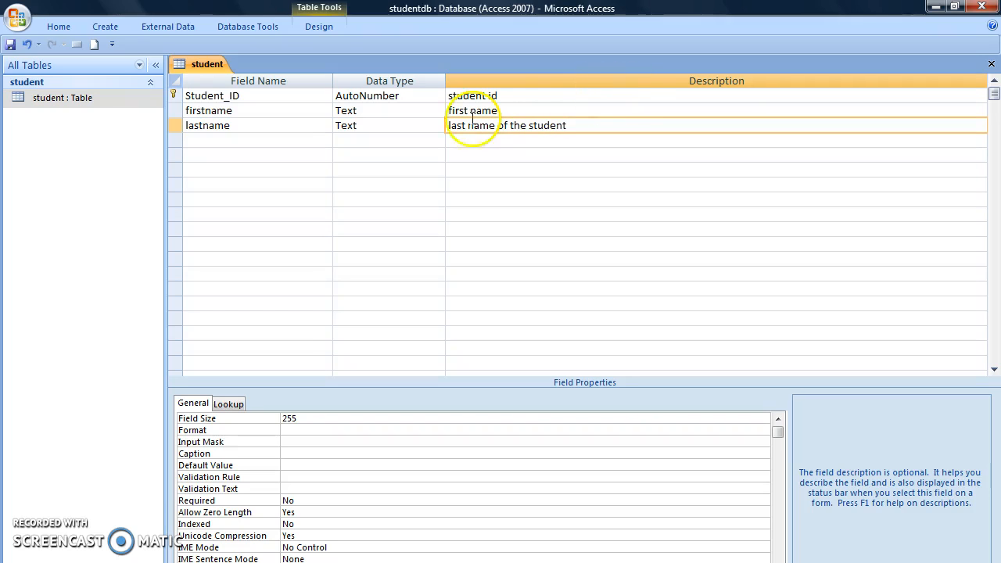
Step: Add address and telephone Text fields with descriptions, then save the student table design
{"action": "left_click", "coordinate": [258, 140]}
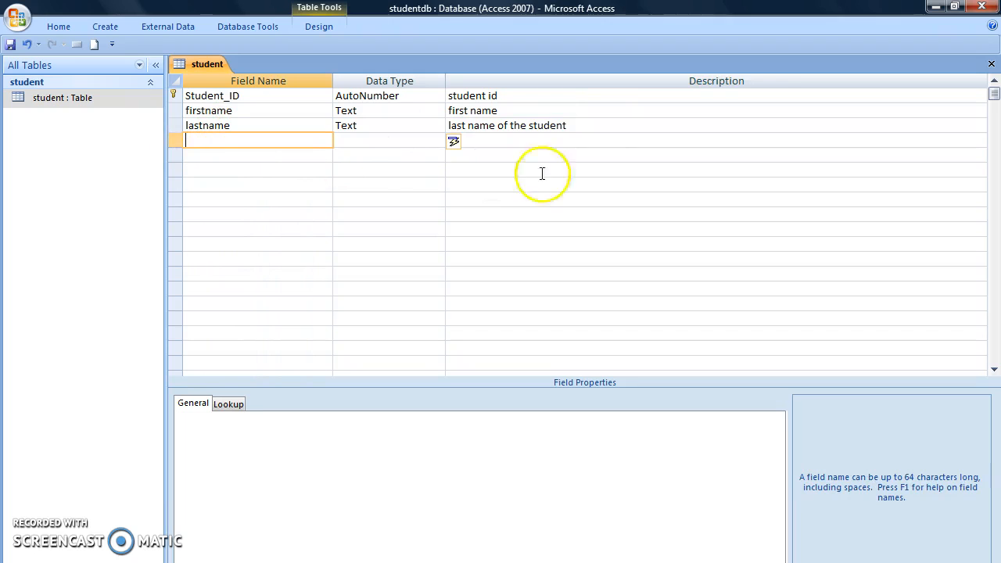
{"action": "type", "text": "address"}
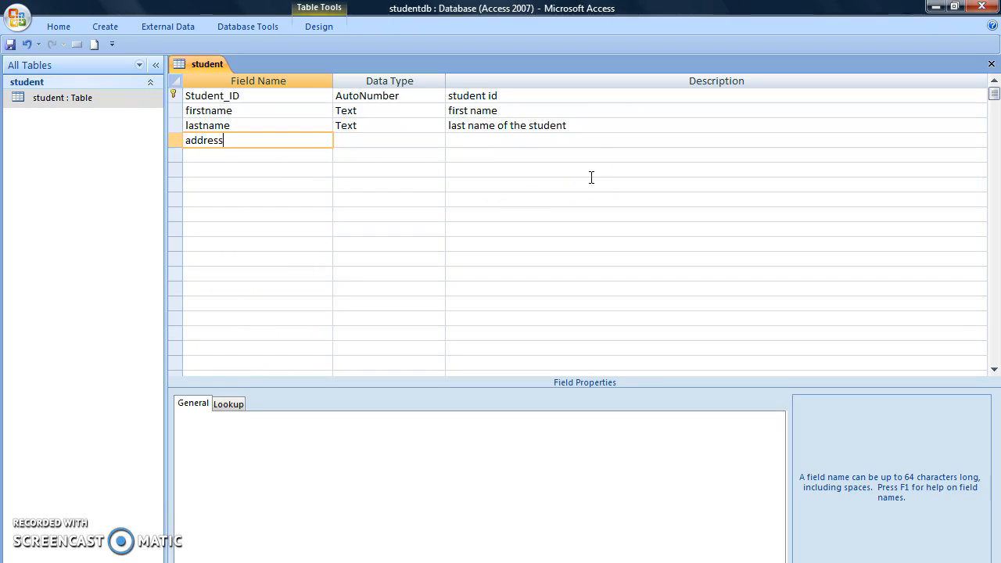
{"action": "left_click", "coordinate": [469, 141]}
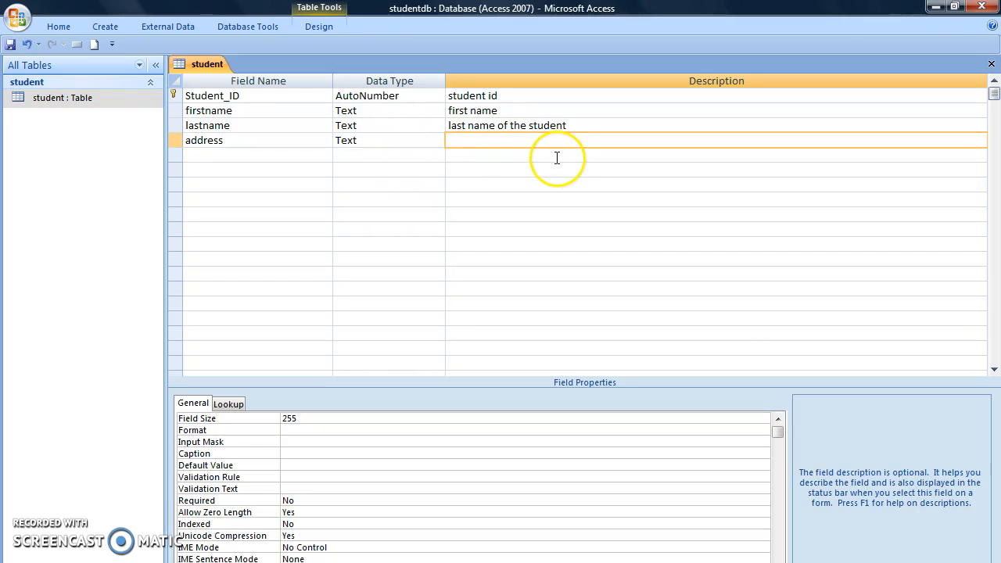
{"action": "type", "text": "address"}
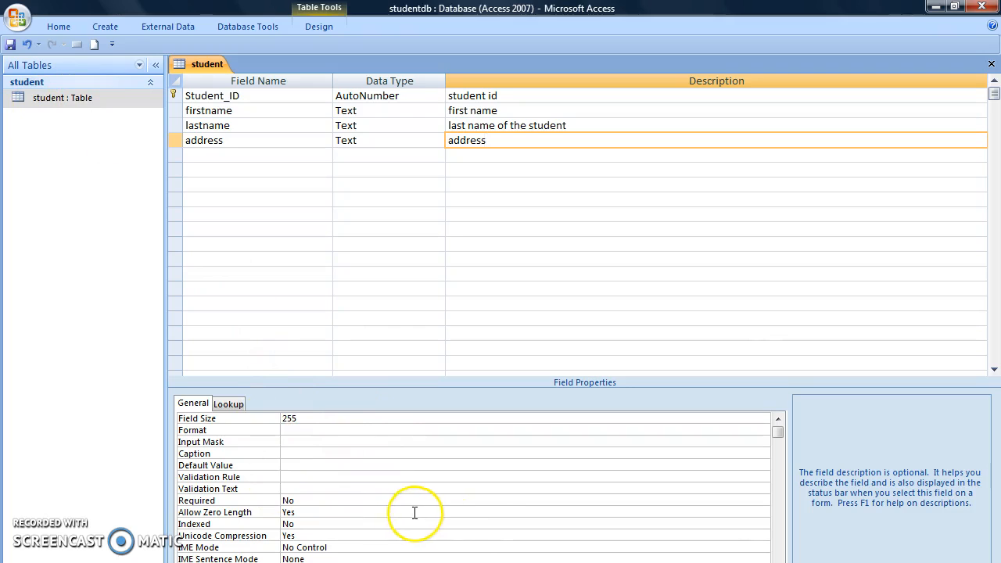
{"action": "mouse_move", "coordinate": [150, 197]}
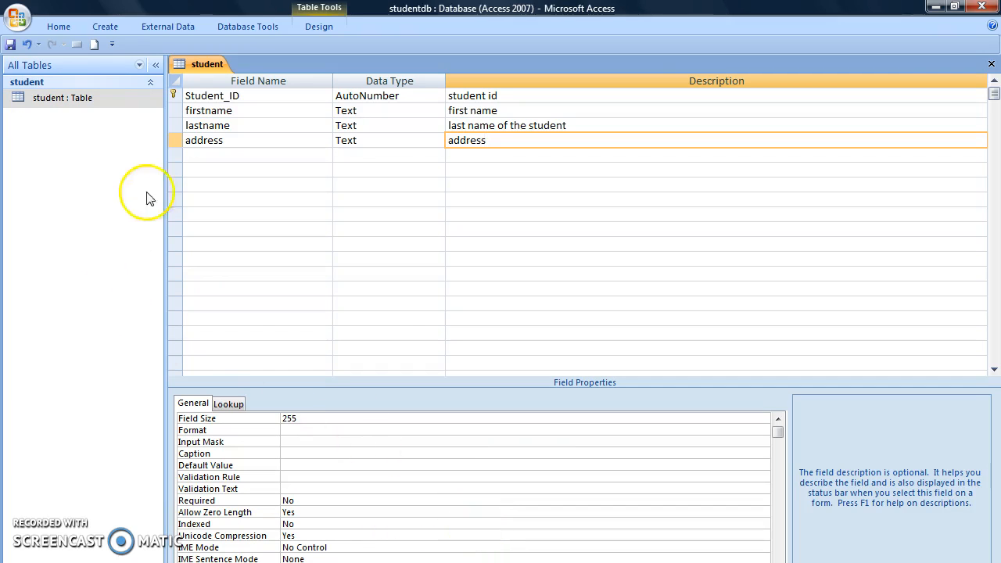
{"action": "type", "text": "te"}
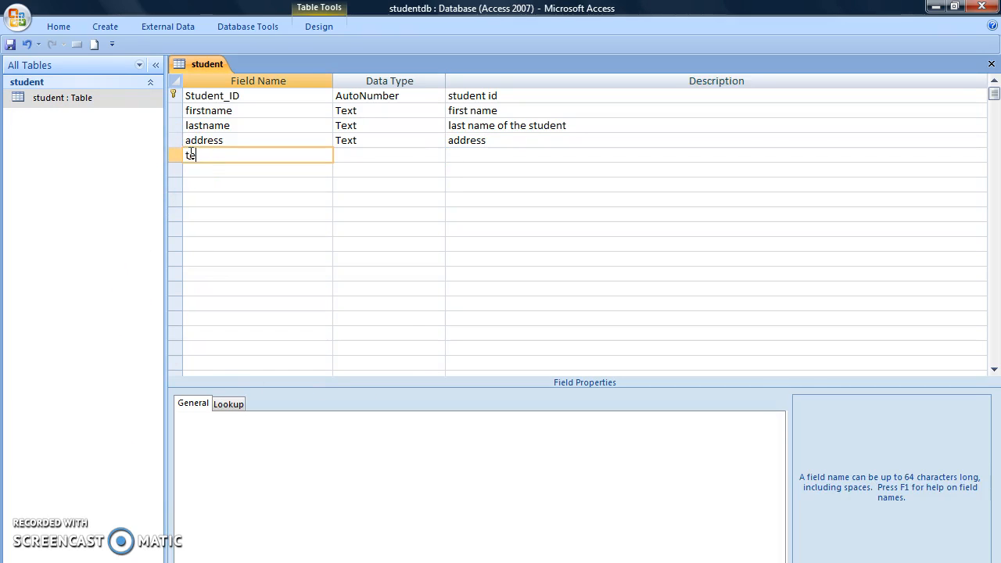
{"action": "type", "text": "lephone"}
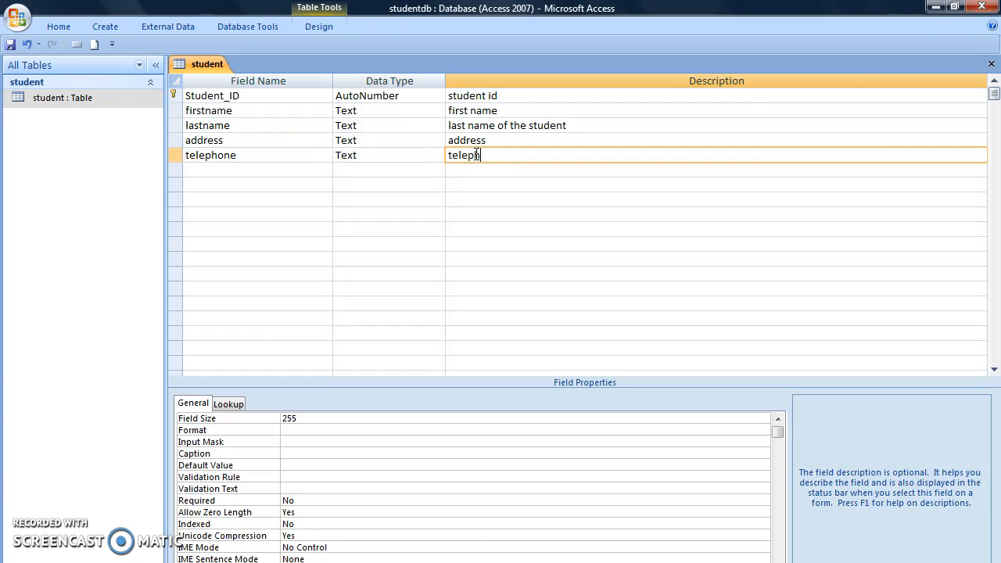
{"action": "type", "text": "one"}
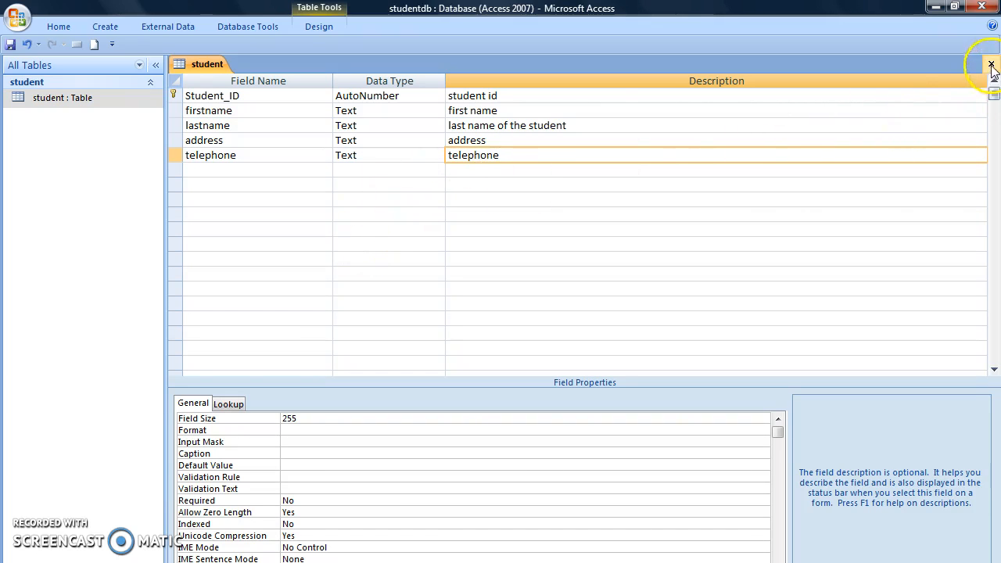
{"action": "left_click", "coordinate": [991, 64]}
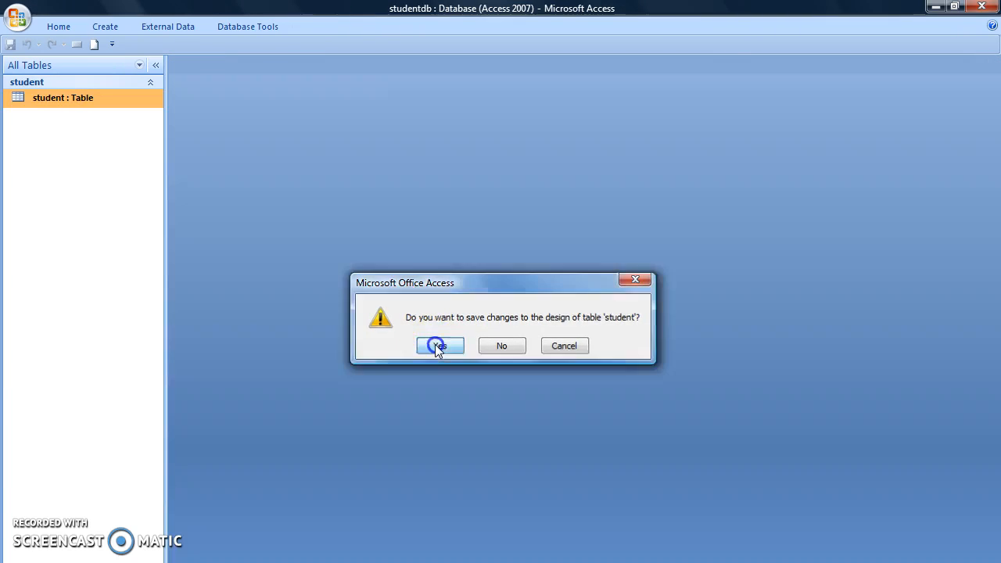
{"action": "left_click", "coordinate": [439, 345]}
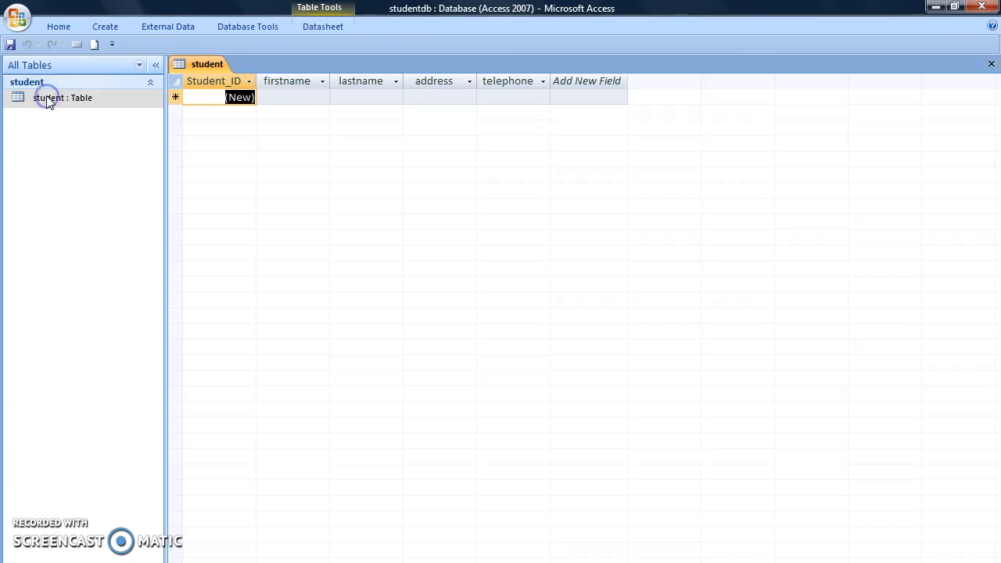
{"action": "left_click", "coordinate": [294, 97]}
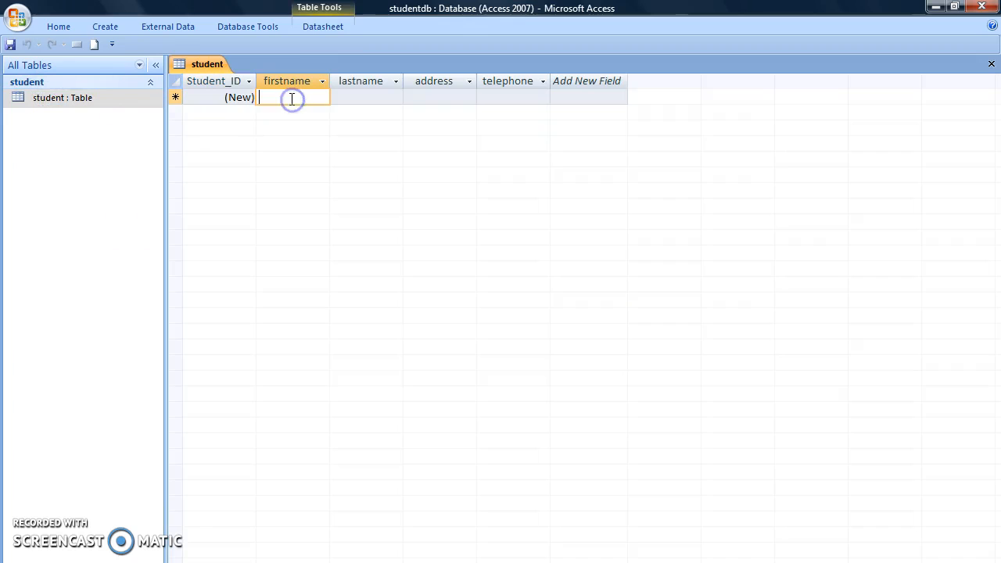
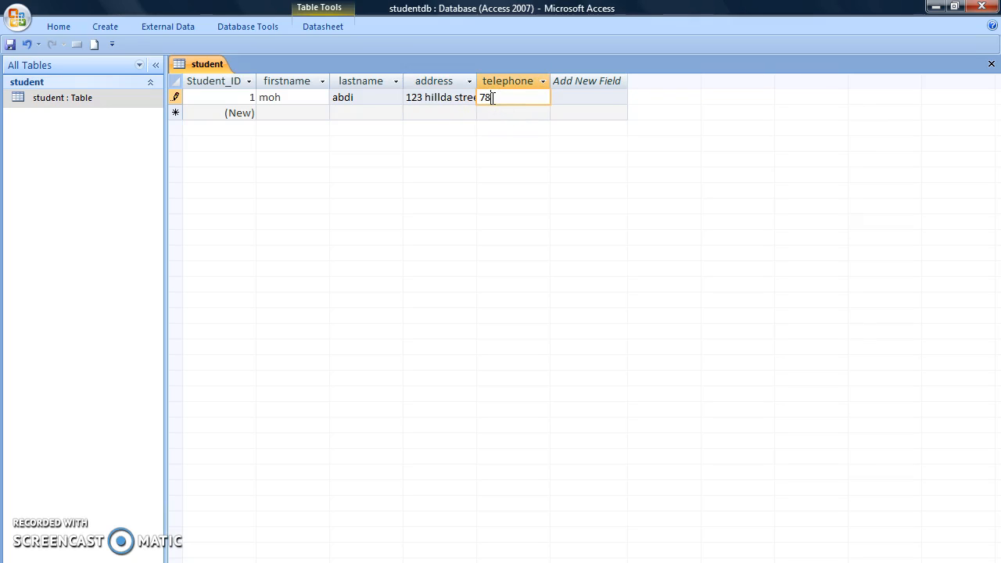
{"action": "type", "text": "09098888"}
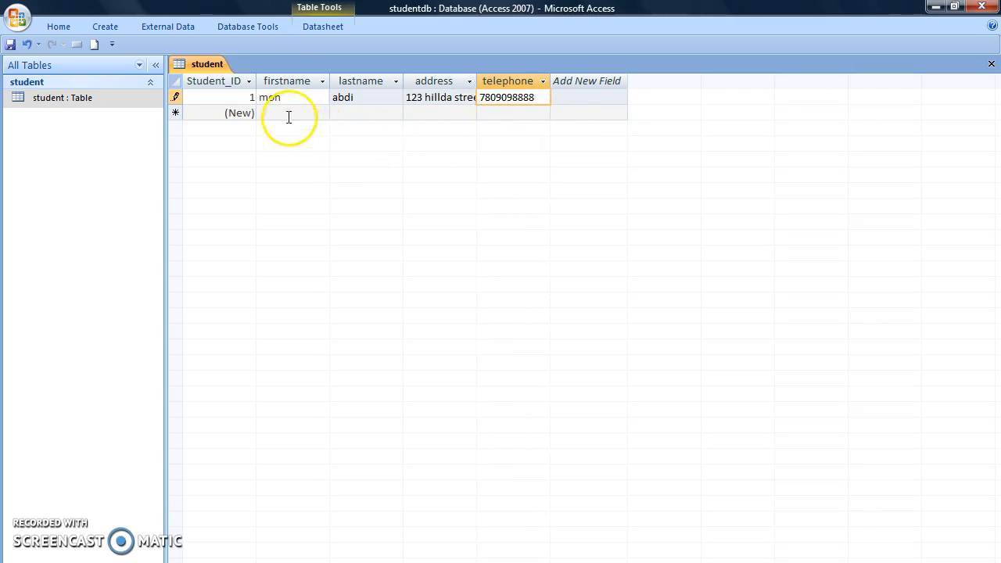
{"action": "left_click", "coordinate": [289, 112]}
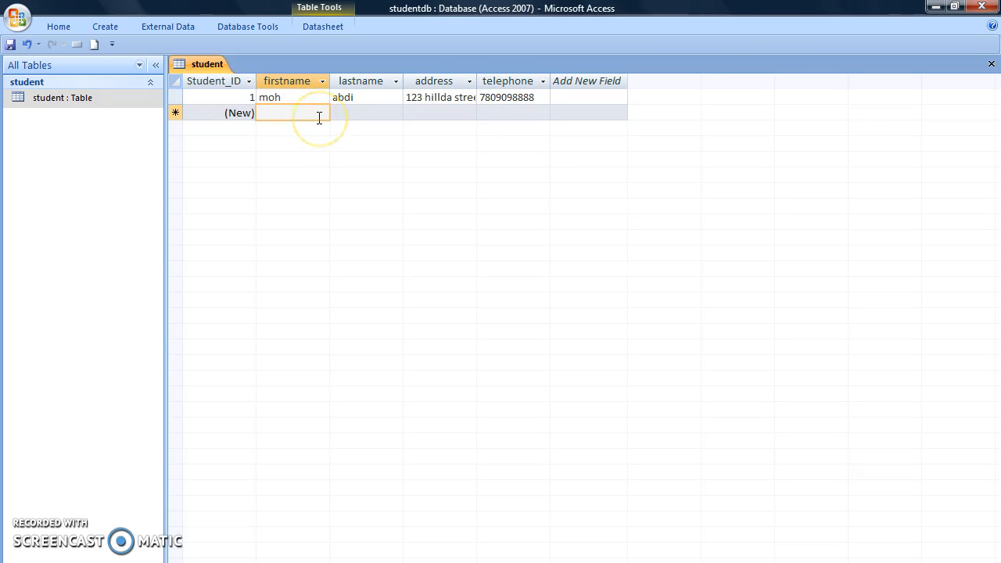
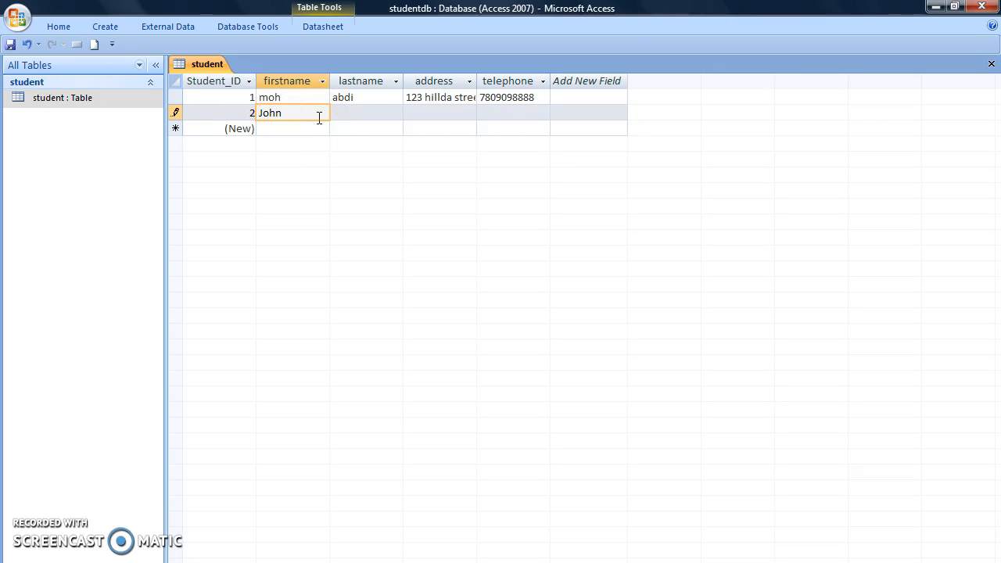
{"action": "left_click", "coordinate": [366, 112]}
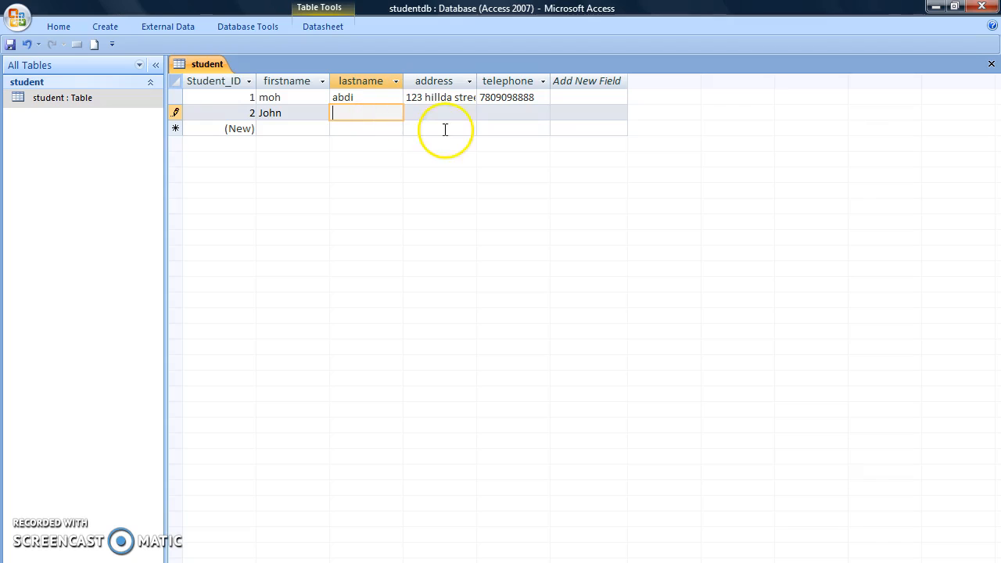
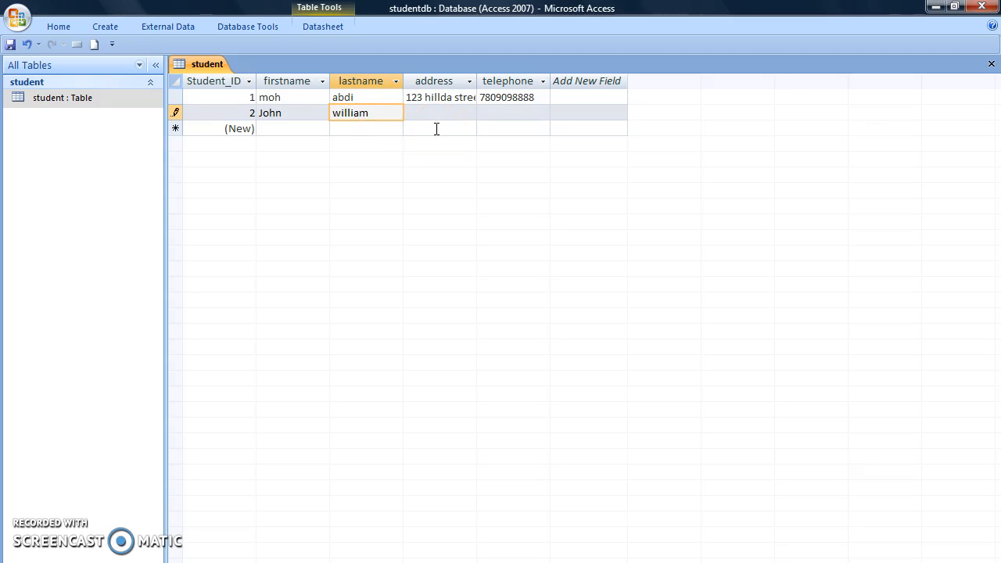
{"action": "left_click", "coordinate": [437, 112]}
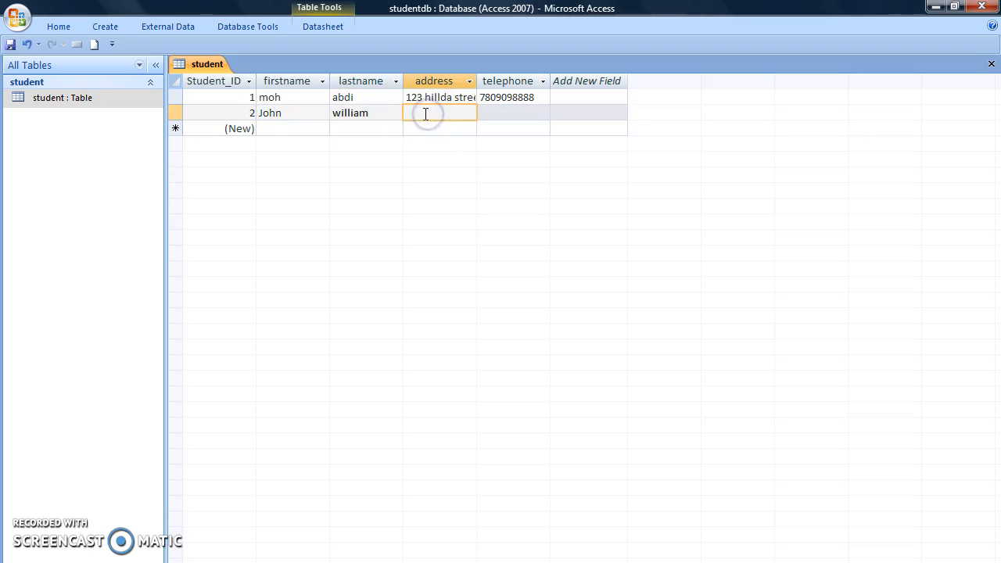
{"action": "type", "text": "49"}
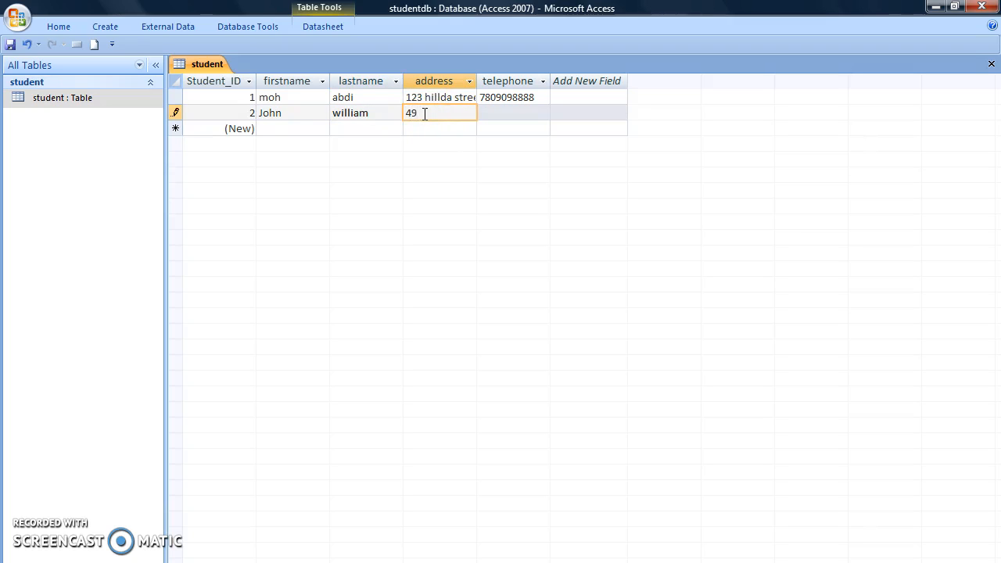
{"action": "type", "text": "avenue"}
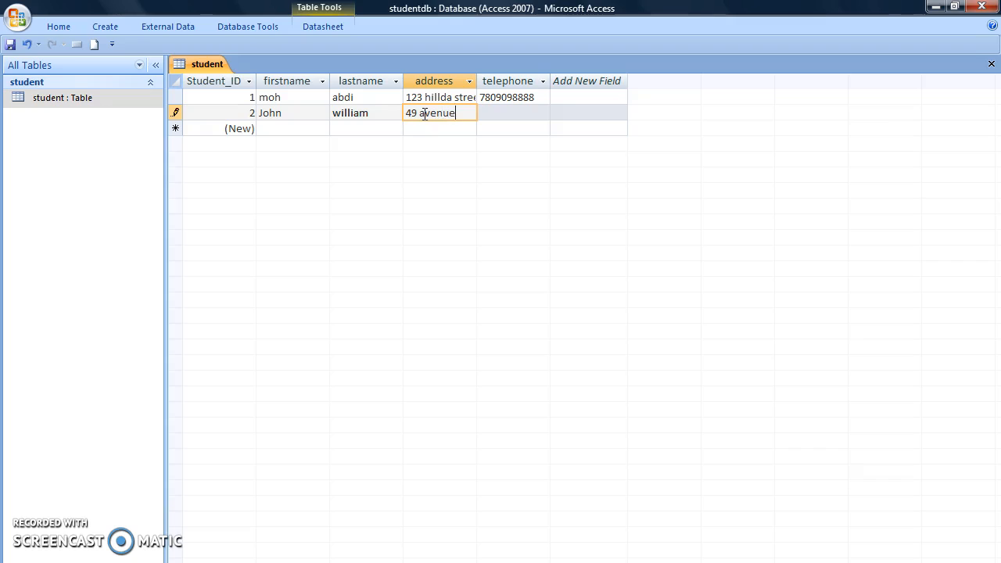
{"action": "left_click", "coordinate": [513, 113]}
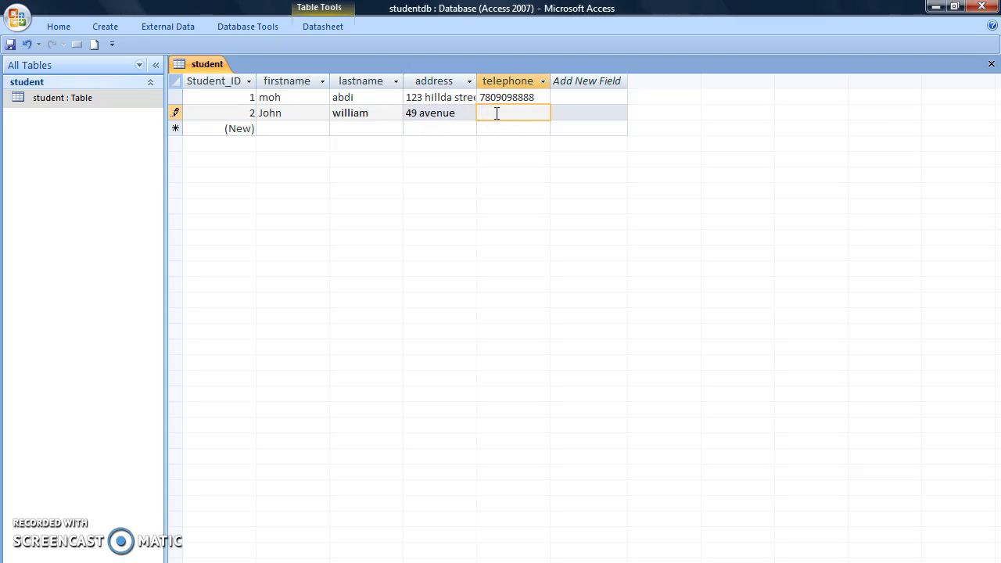
{"action": "type", "text": "789876766"}
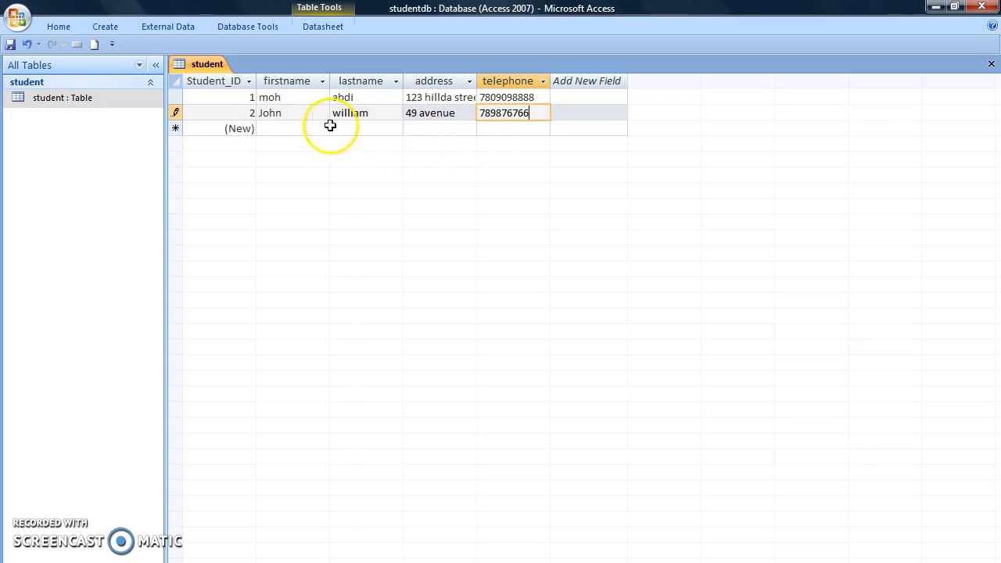
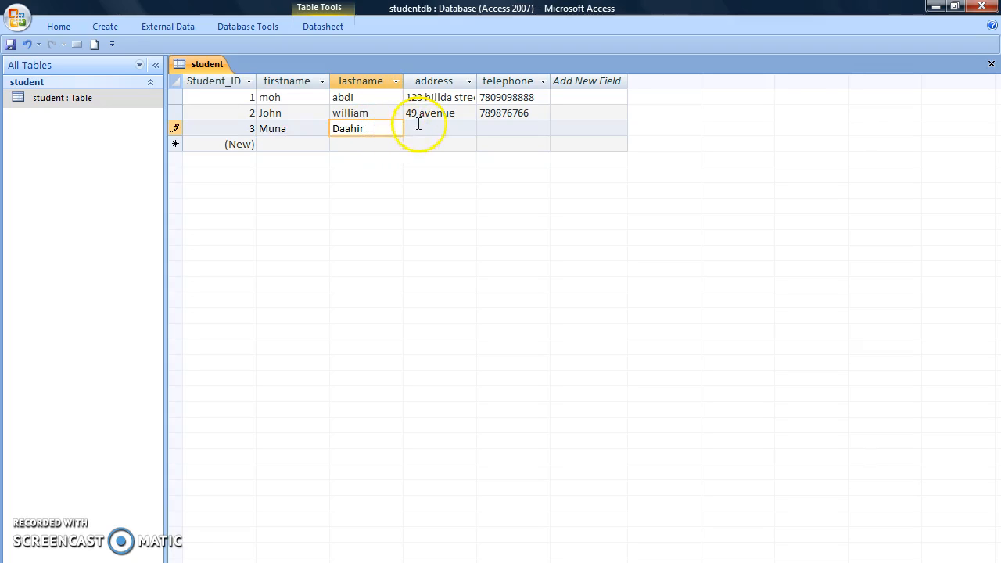
{"action": "type", "text": "87"}
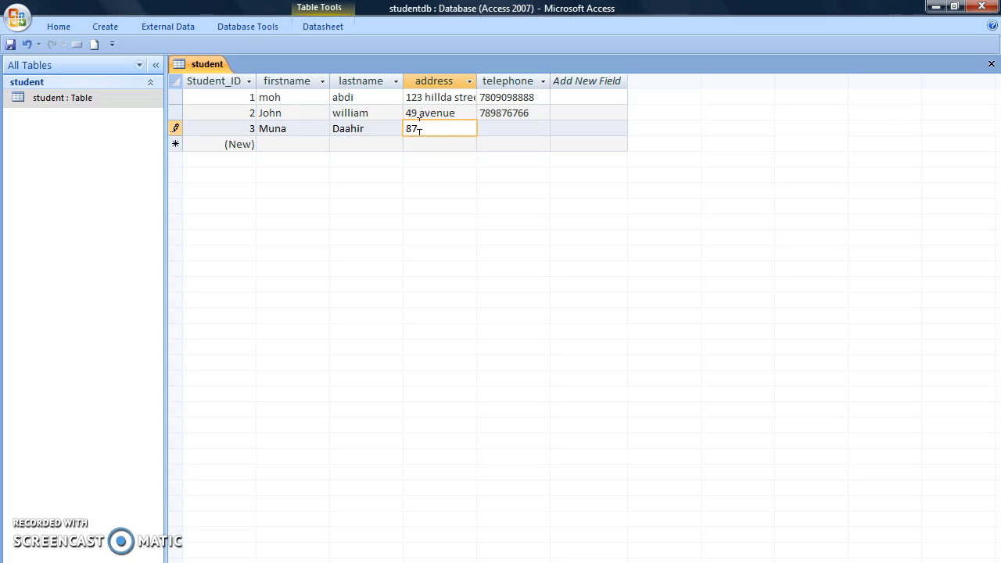
{"action": "type", "text": "avenue"}
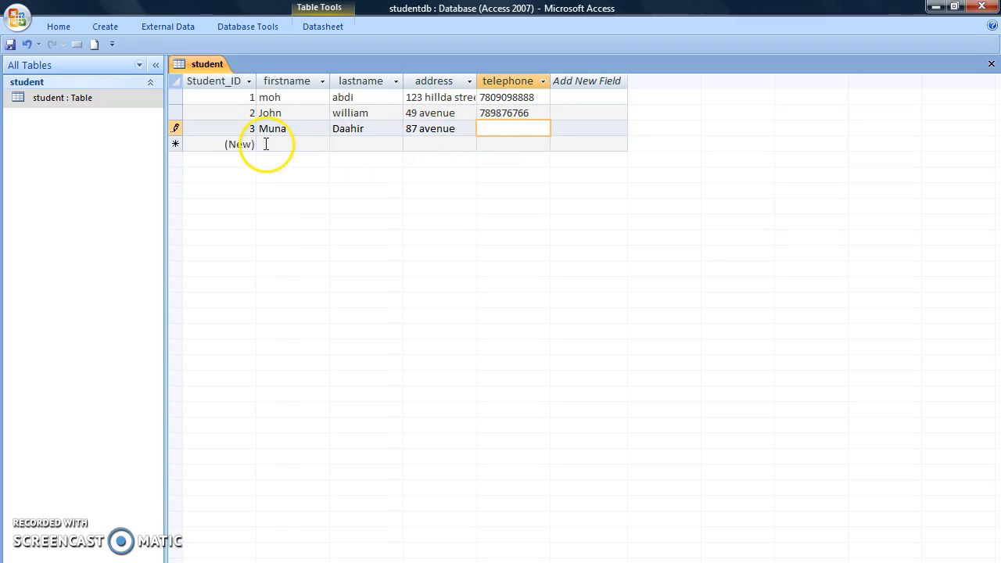
{"action": "left_click", "coordinate": [293, 144]}
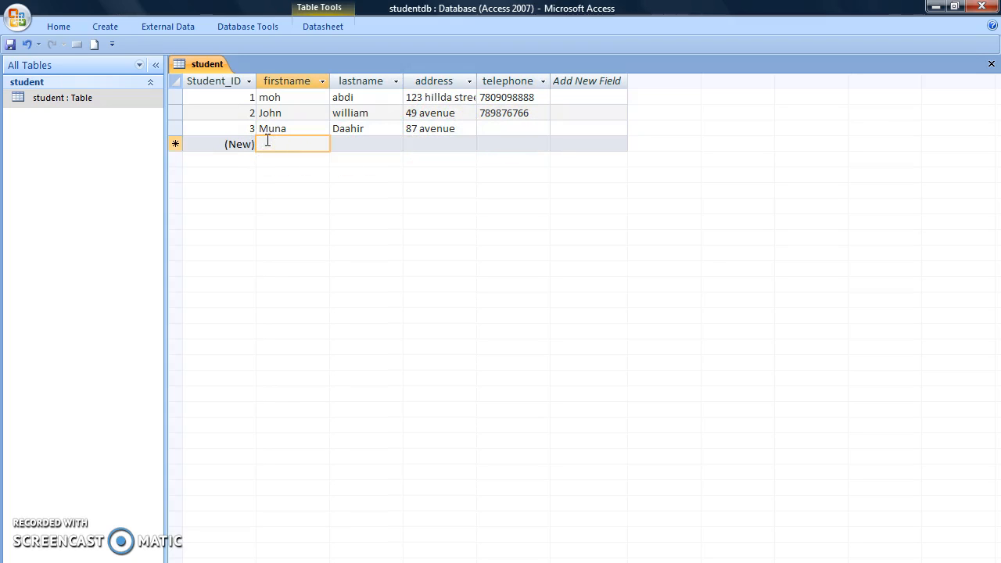
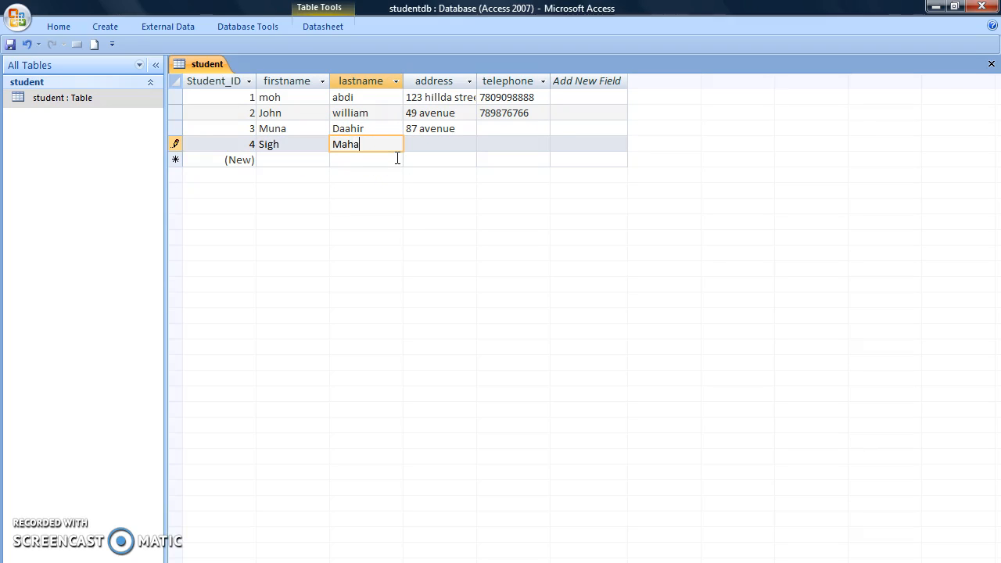
{"action": "left_click", "coordinate": [439, 143]}
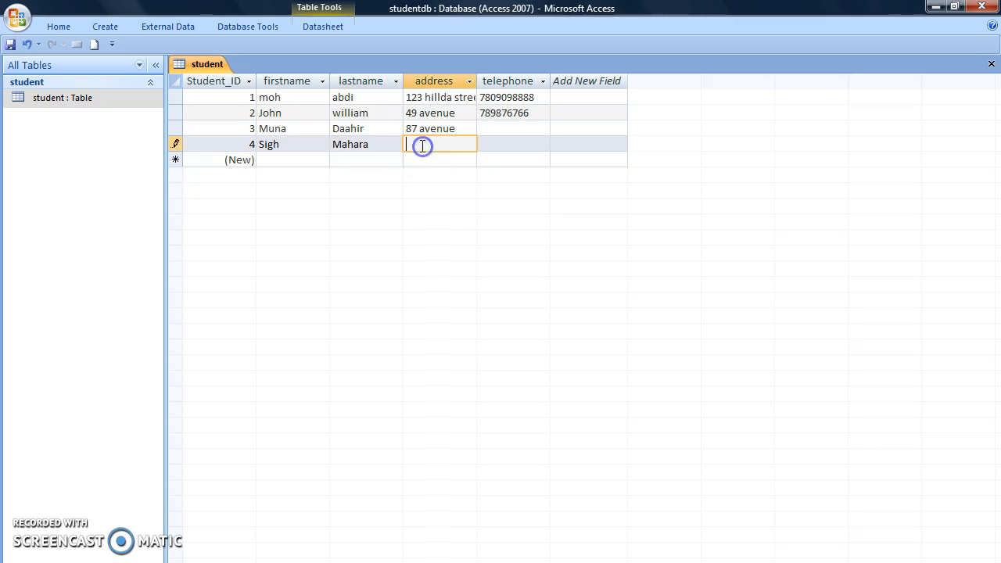
{"action": "type", "text": "17 a"}
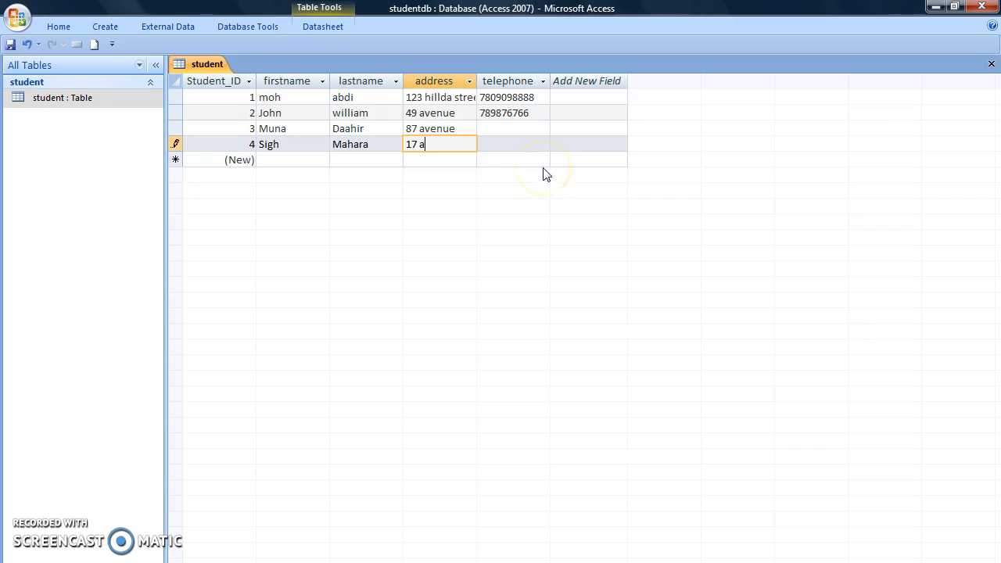
{"action": "type", "text": "venue"}
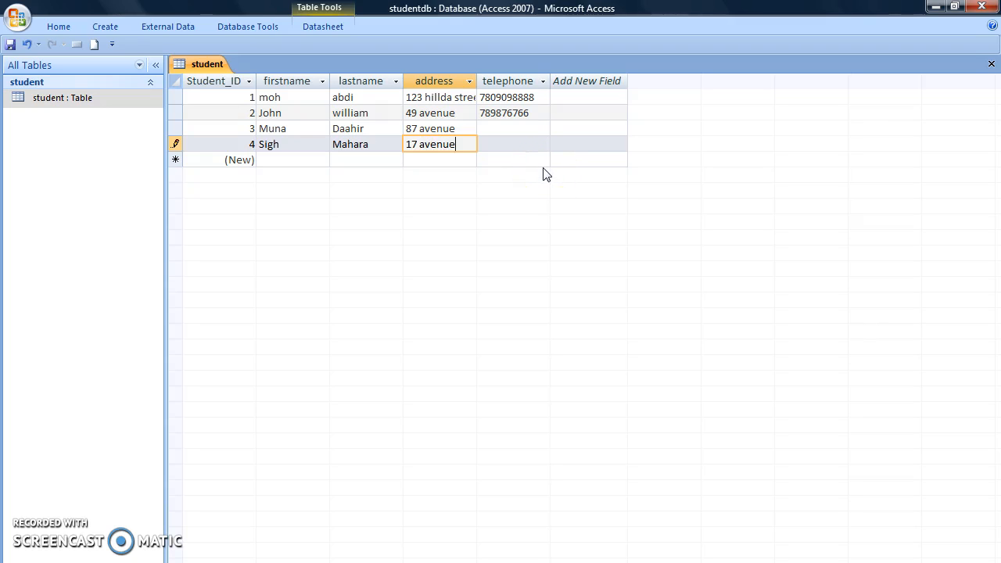
{"action": "left_click", "coordinate": [513, 144]}
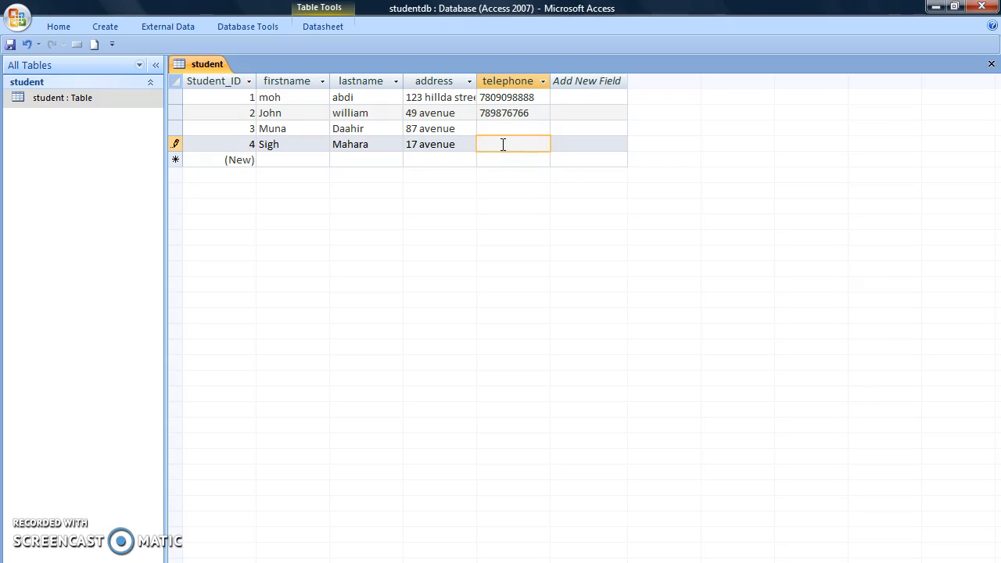
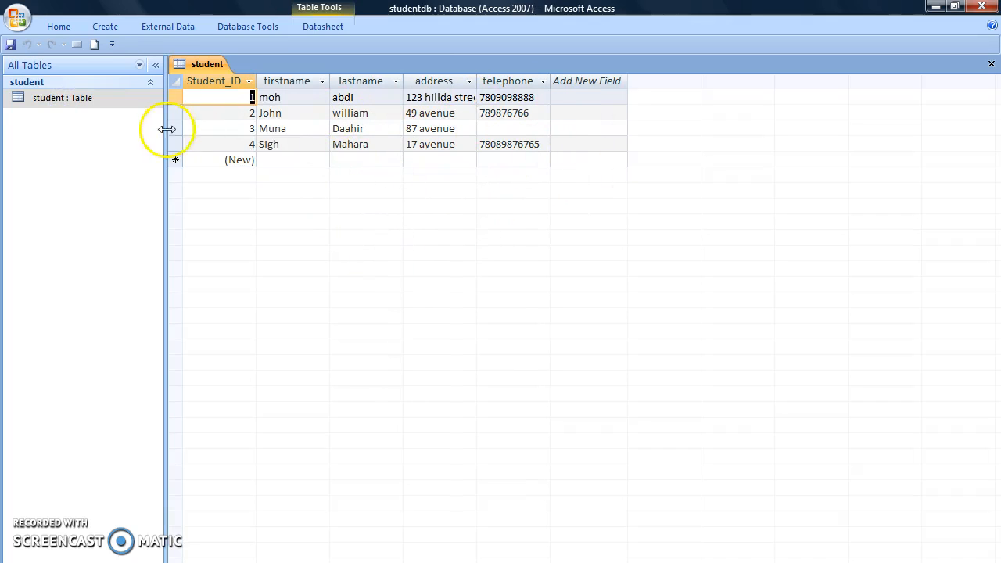
Step: Switch the student table to design view and start the Input Mask builder for the telephone field
{"action": "right_click", "coordinate": [63, 97]}
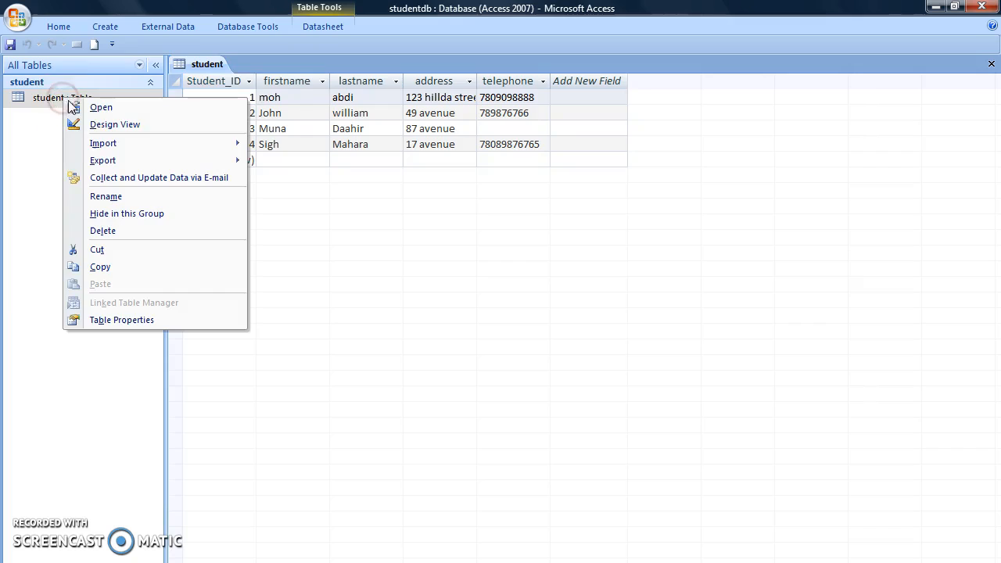
{"action": "left_click", "coordinate": [115, 125]}
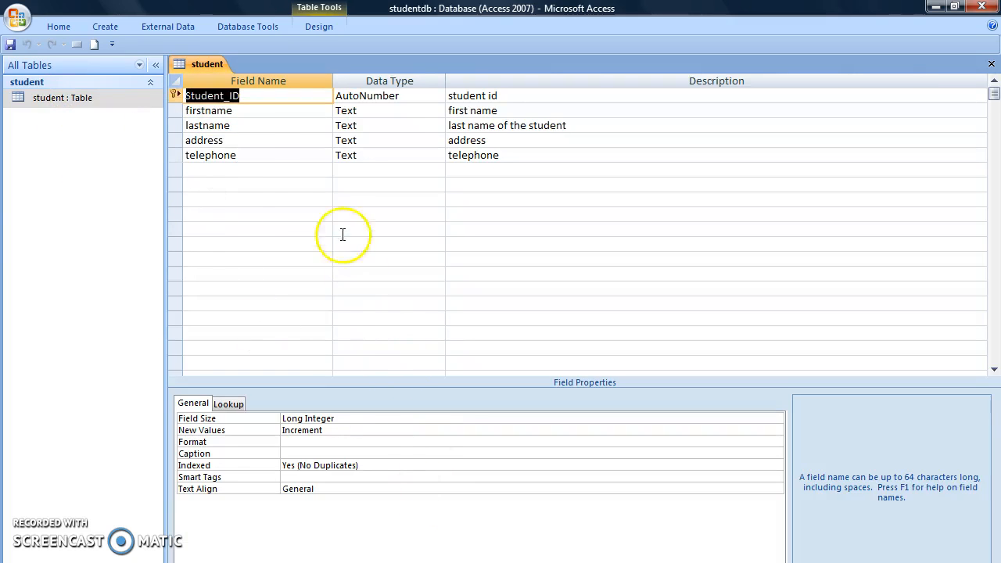
{"action": "left_click", "coordinate": [383, 155]}
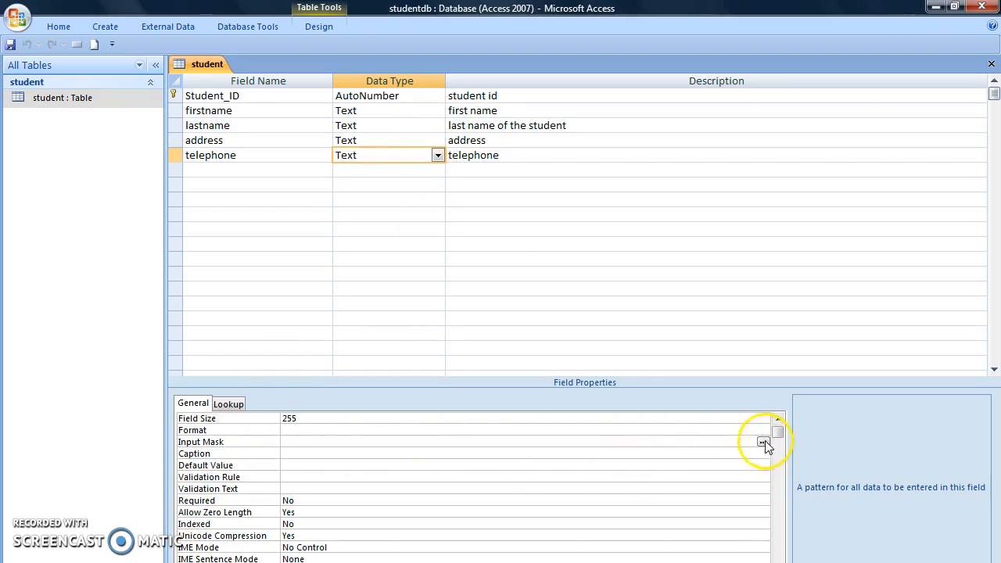
{"action": "left_click", "coordinate": [763, 441]}
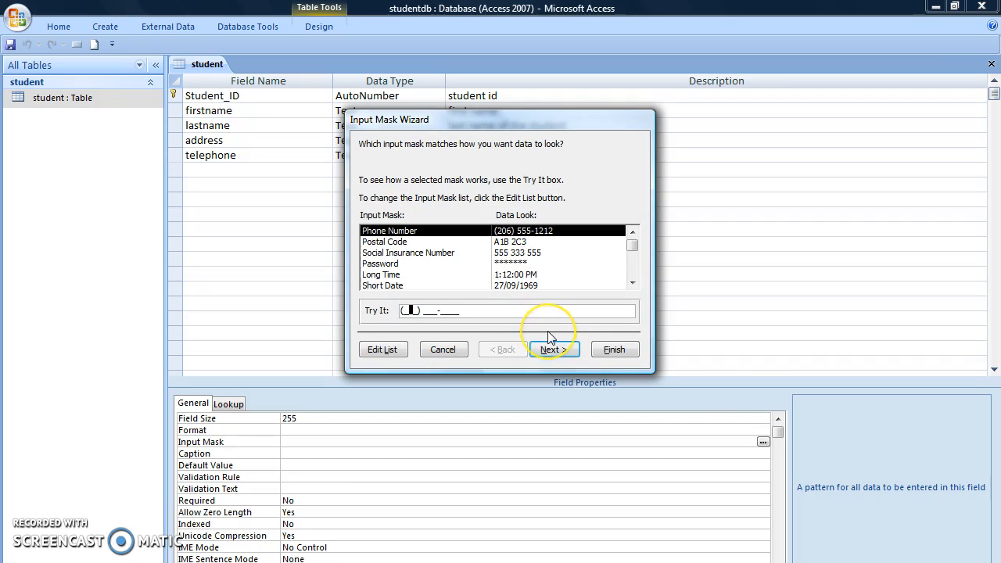
Step: Apply the Phone Number input mask to telephone, storing numbers without the symbols
{"action": "type", "text": "788) 787-8787"}
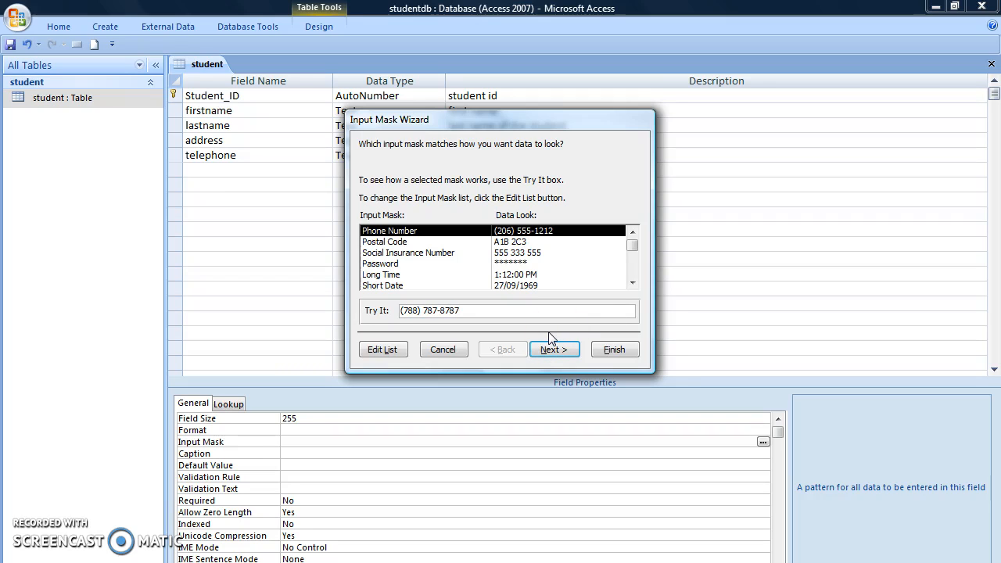
{"action": "left_click", "coordinate": [554, 348]}
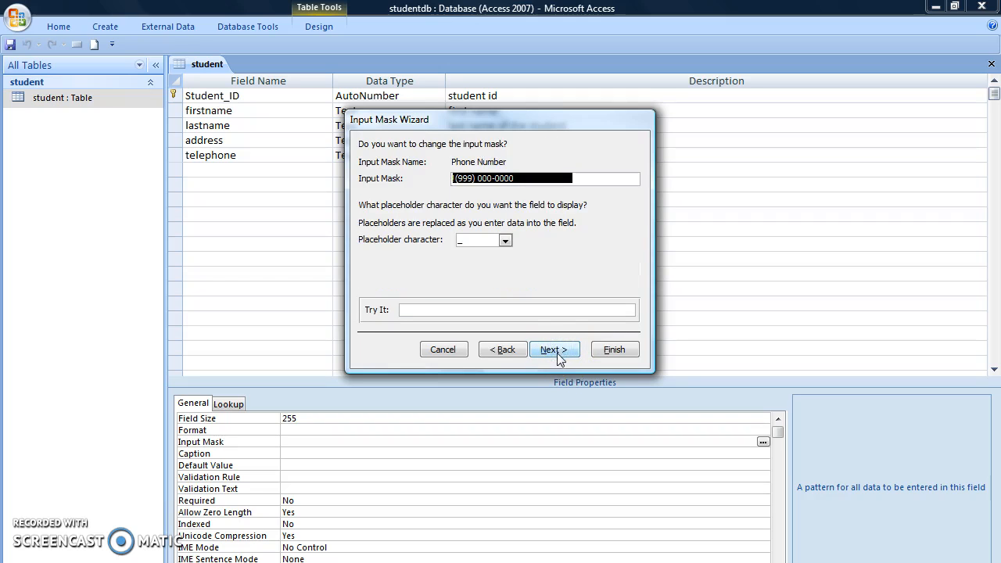
{"action": "left_click", "coordinate": [553, 349]}
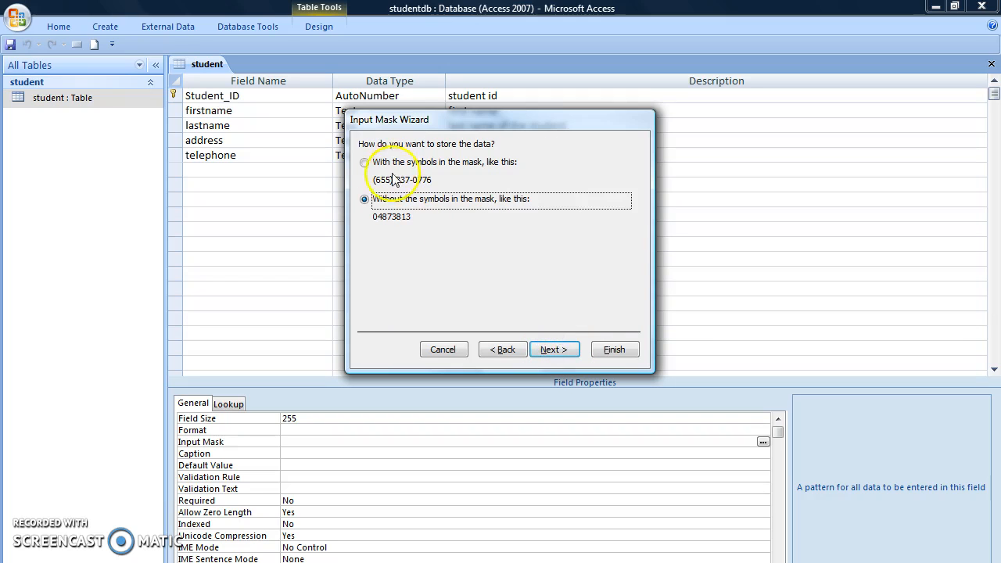
{"action": "left_click", "coordinate": [553, 348]}
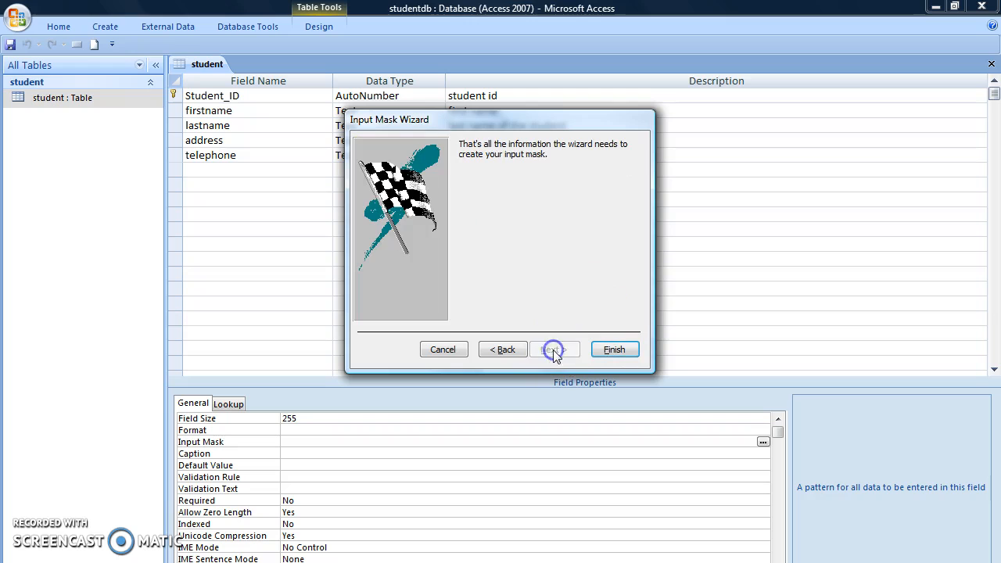
{"action": "left_click", "coordinate": [613, 348]}
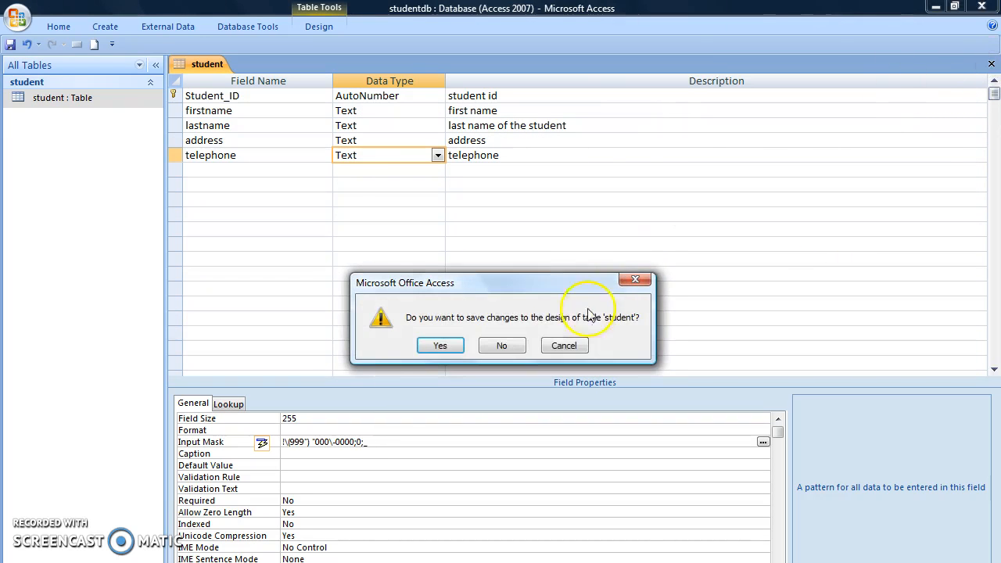
{"action": "left_click", "coordinate": [439, 346]}
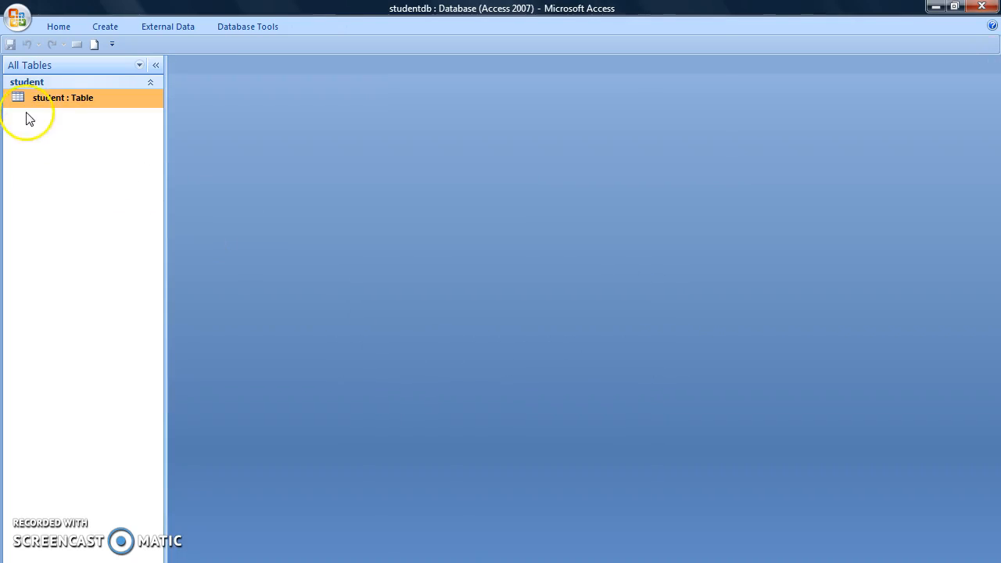
{"action": "double_click", "coordinate": [63, 97]}
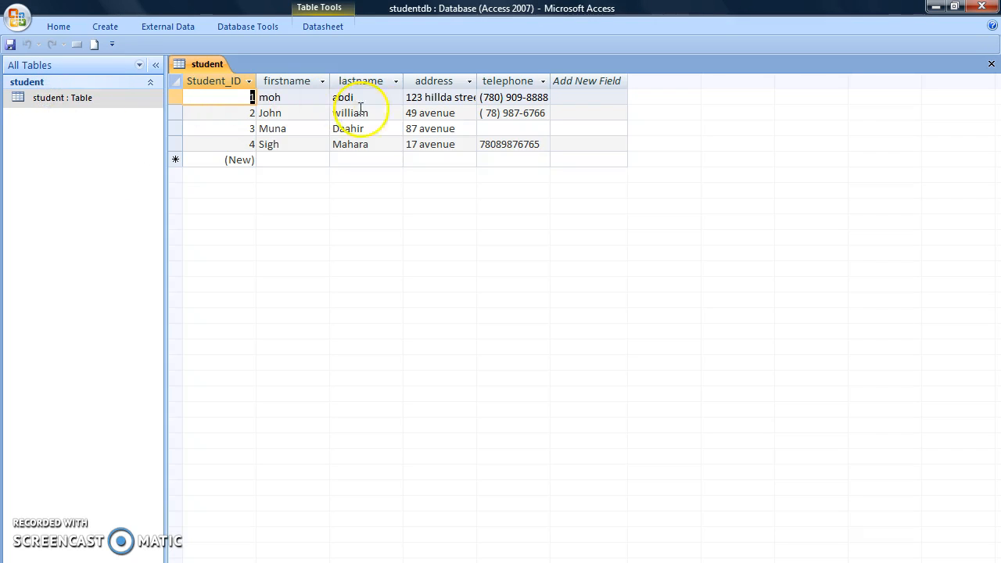
{"action": "left_click", "coordinate": [513, 128]}
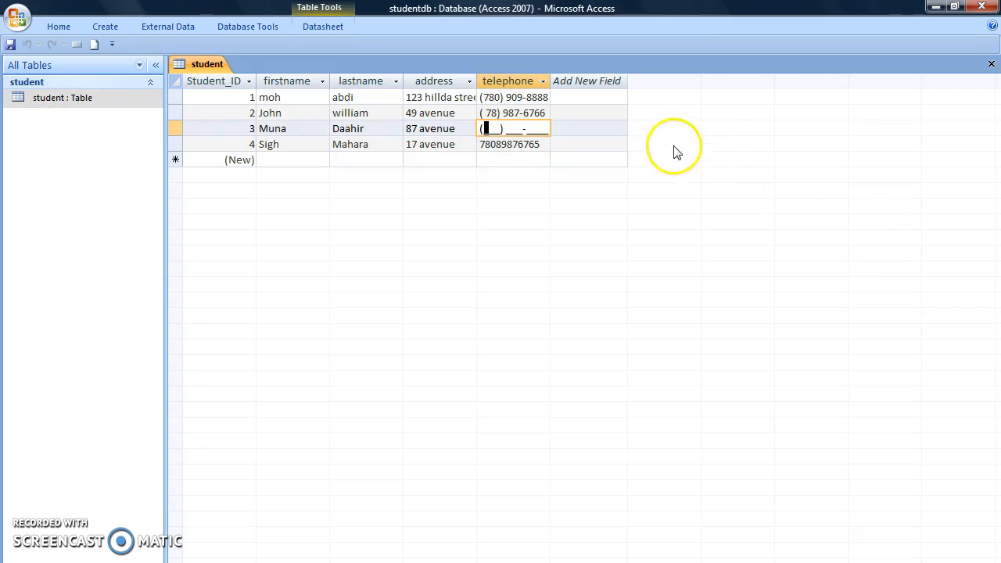
{"action": "type", "text": "78) -"}
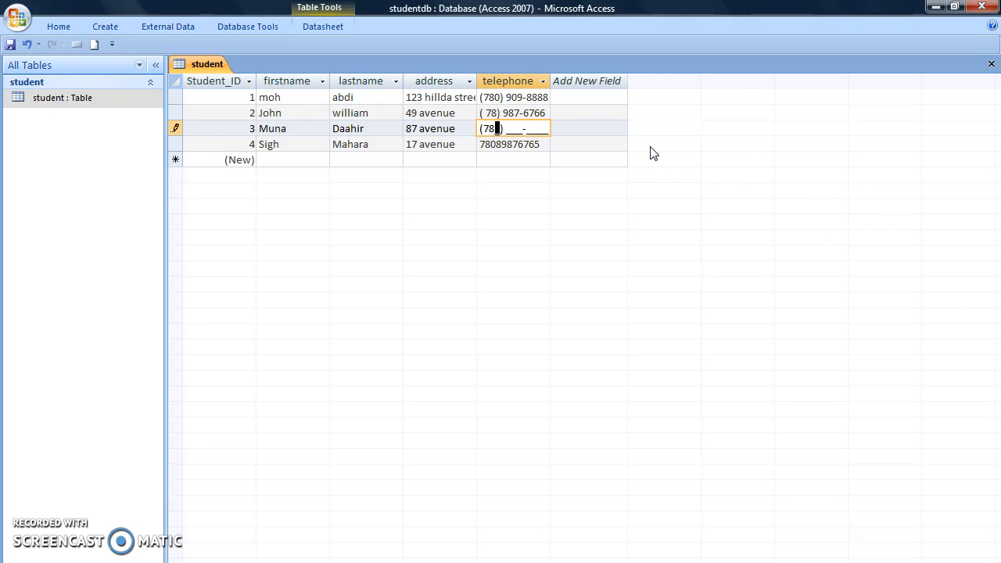
{"action": "type", "text": "7) 099-09"}
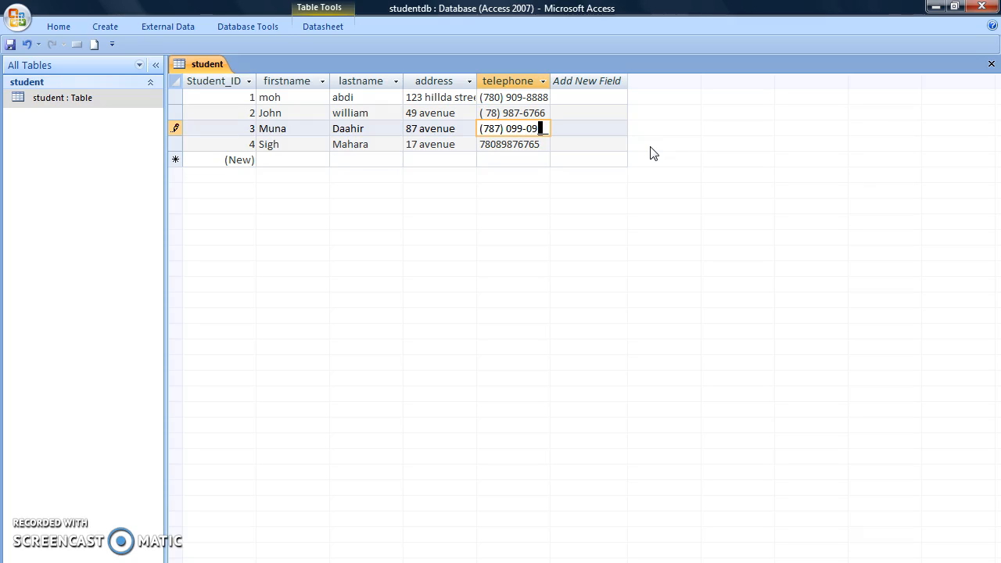
{"action": "type", "text": "88"}
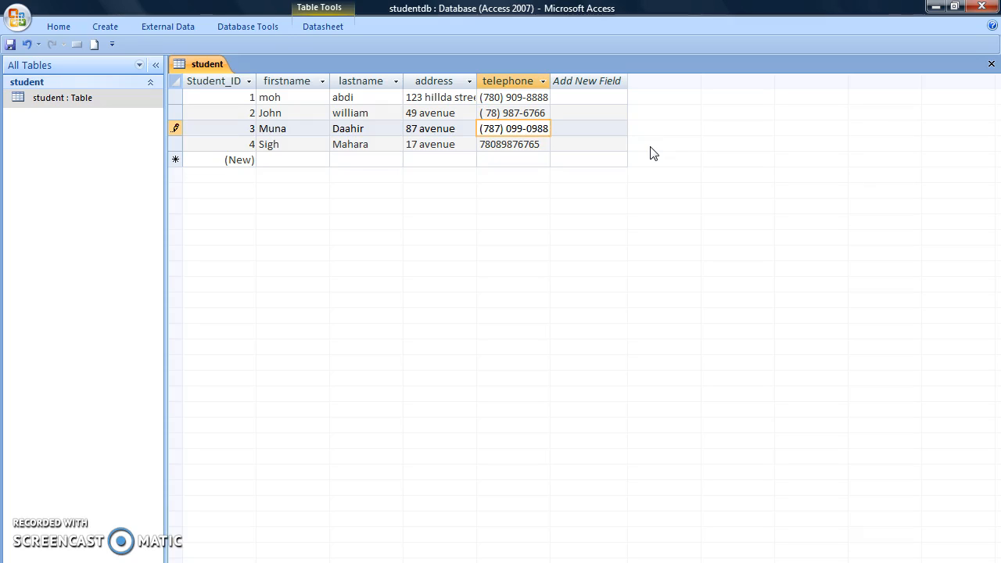
{"action": "left_click", "coordinate": [510, 144]}
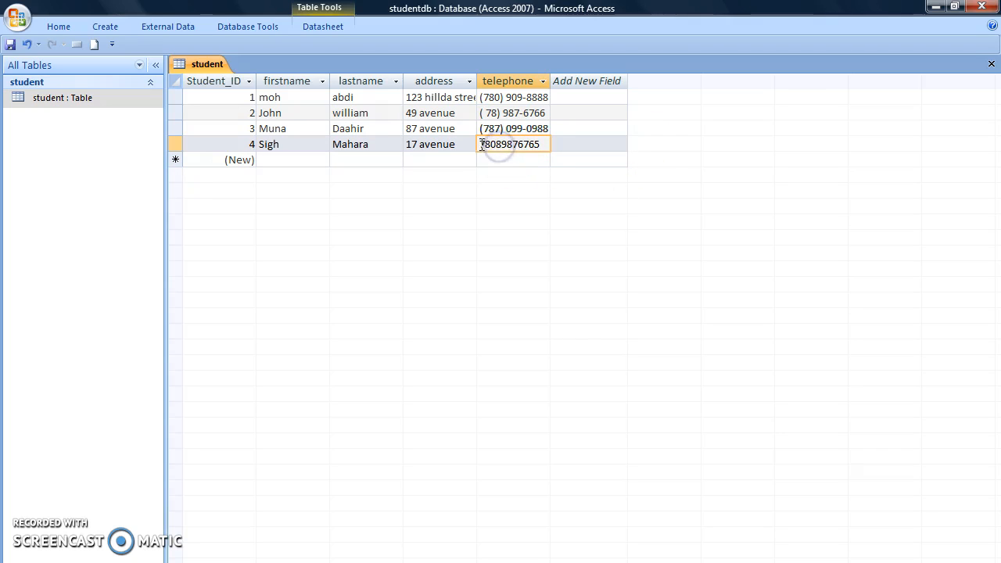
{"action": "type", "text": "78"}
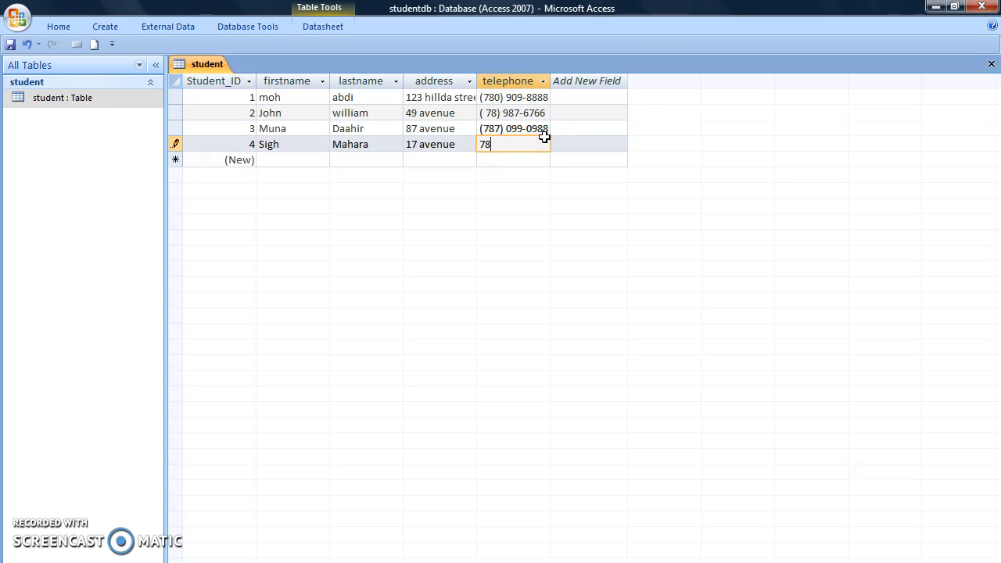
{"action": "key", "text": "BackSpace"}
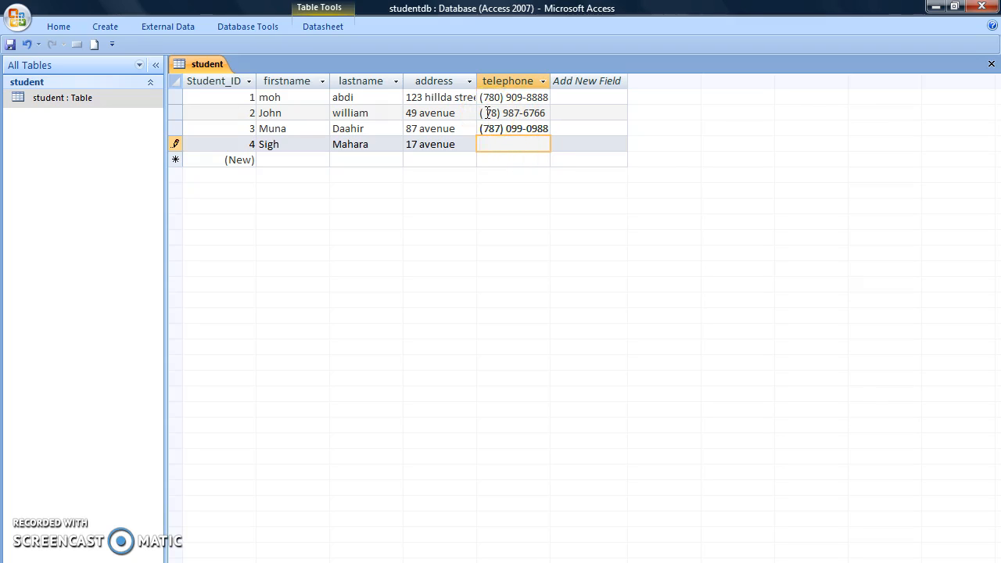
{"action": "type", "text": "7878"}
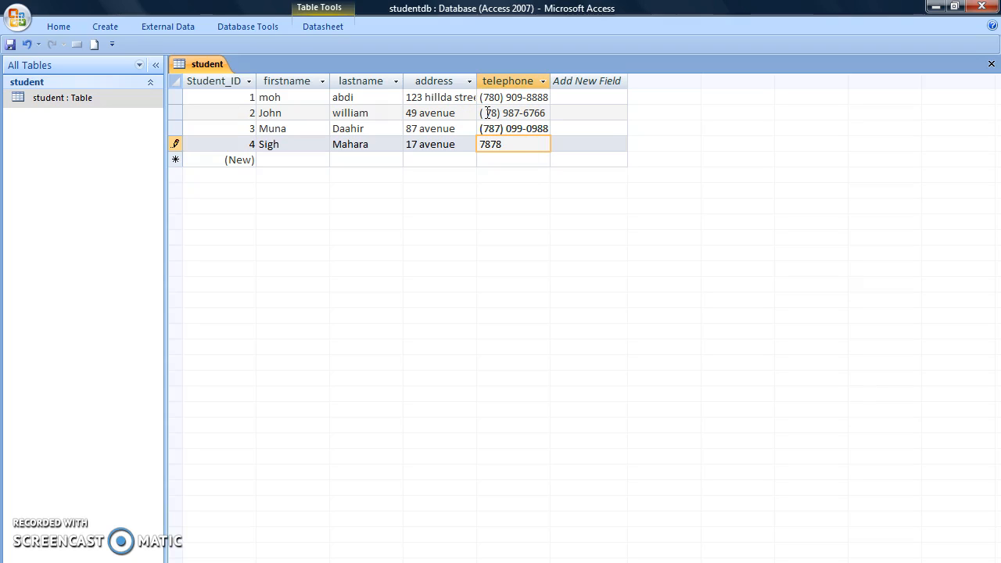
{"action": "type", "text": "90909"}
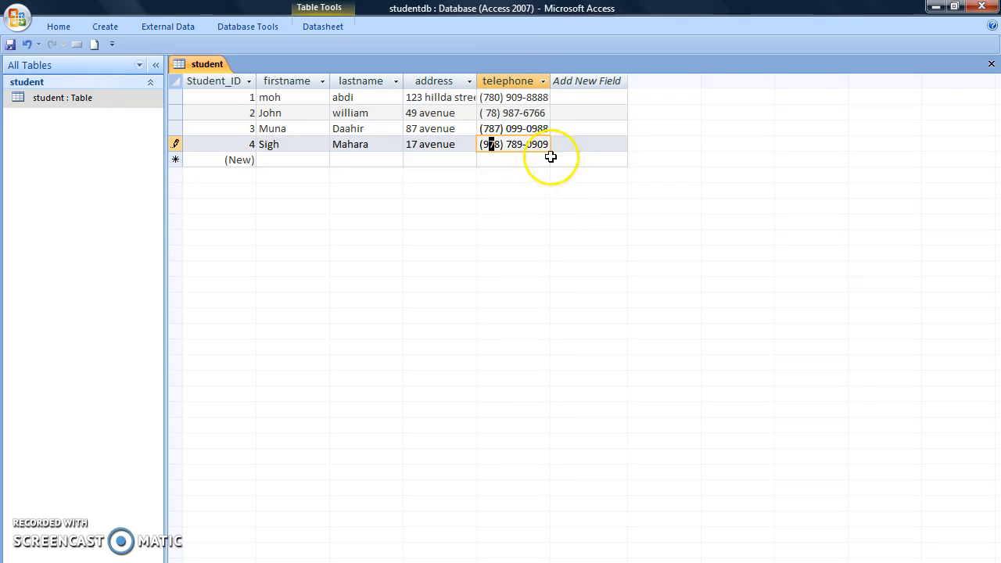
{"action": "mouse_move", "coordinate": [991, 62]}
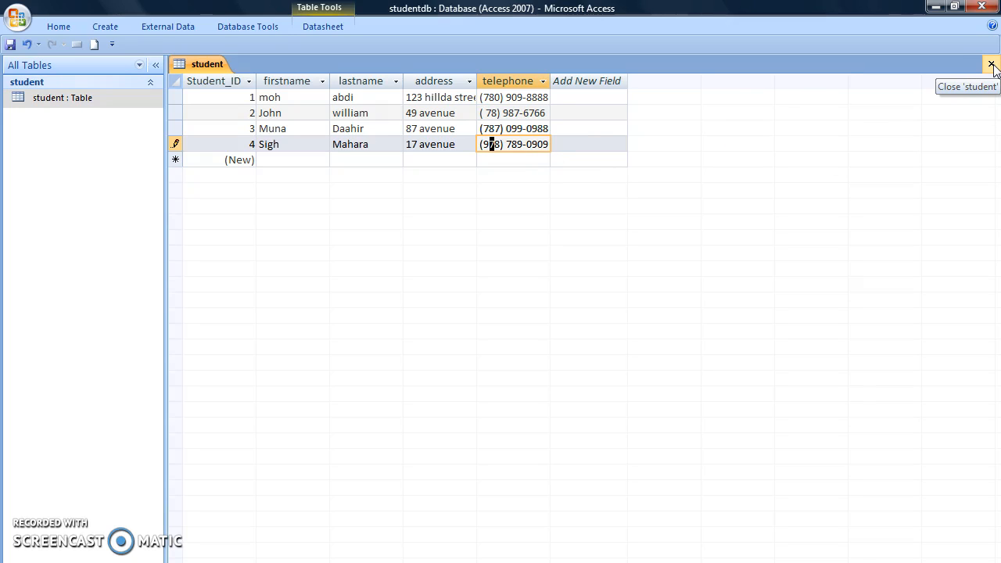
{"action": "left_click", "coordinate": [991, 64]}
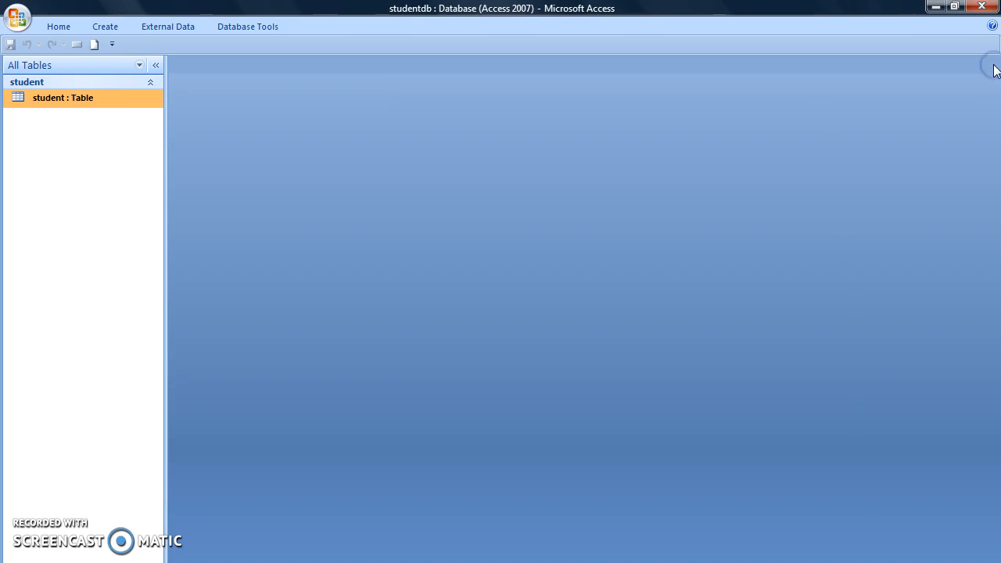